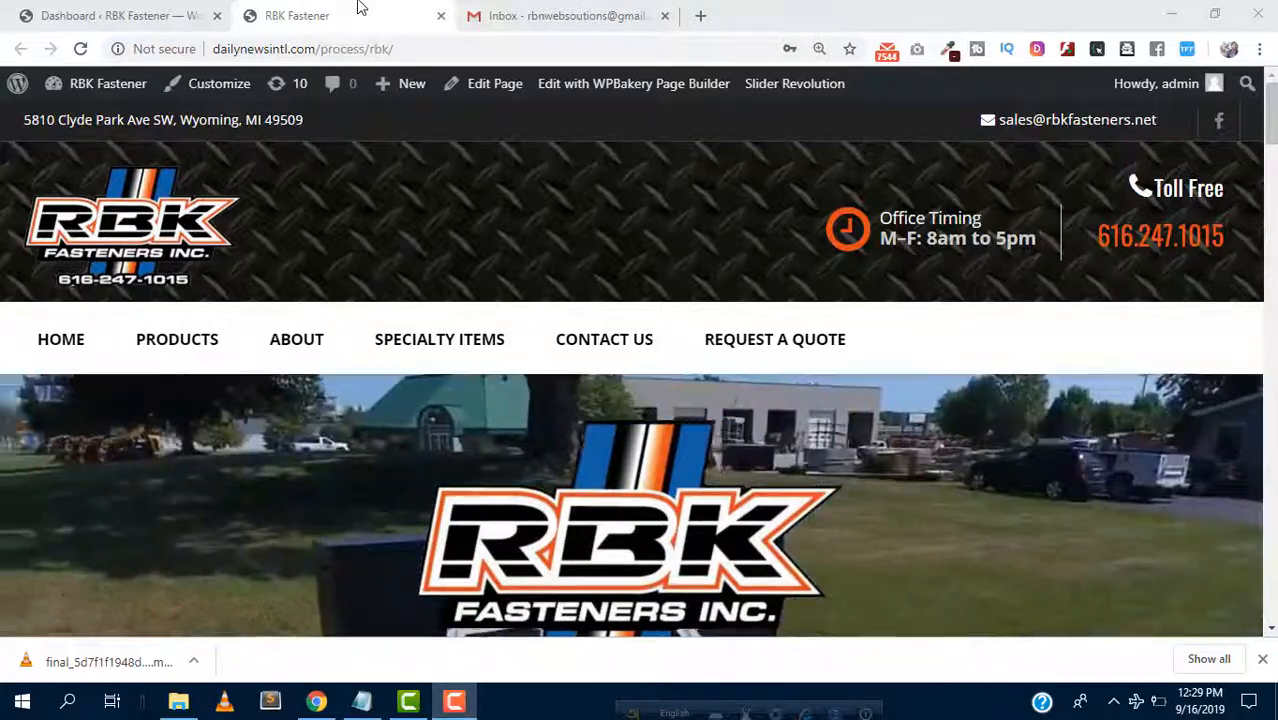
- Open the RBK Fastener WordPress admin dashboard from the site page
{"action": "scroll", "scroll_direction": "down", "scroll_amount": 3}
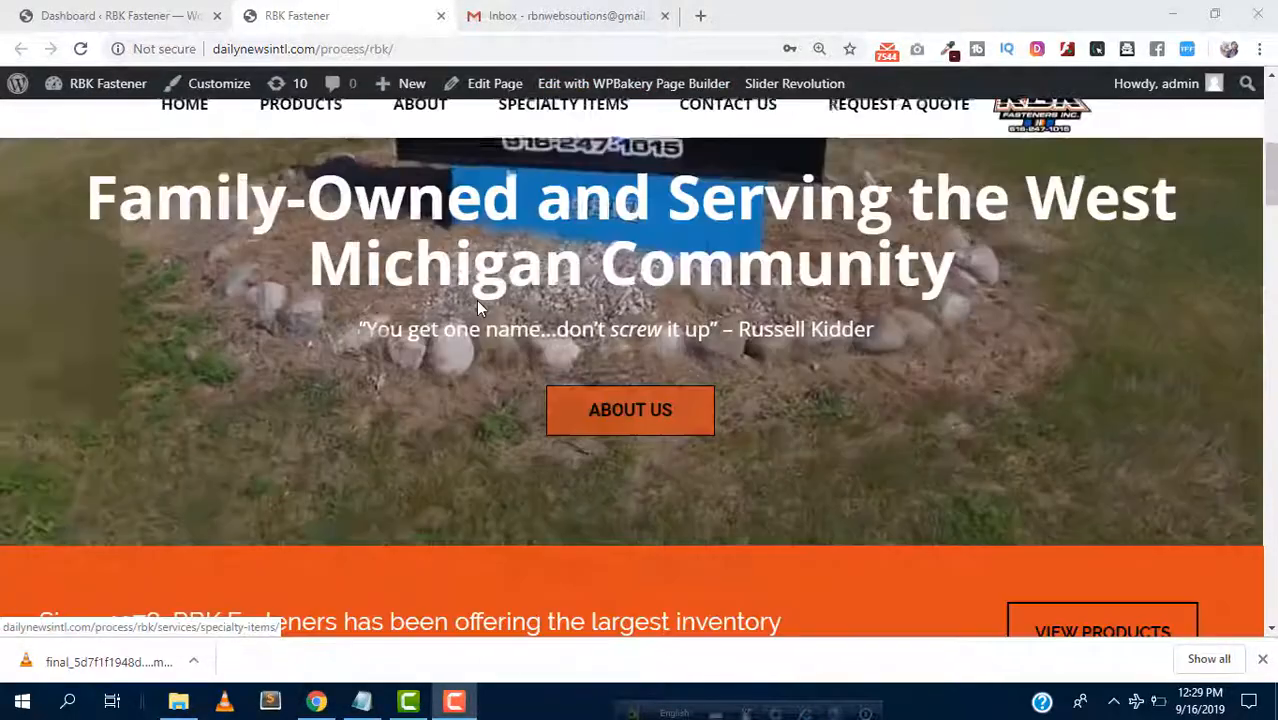
{"action": "scroll", "scroll_direction": "down", "scroll_amount": 3}
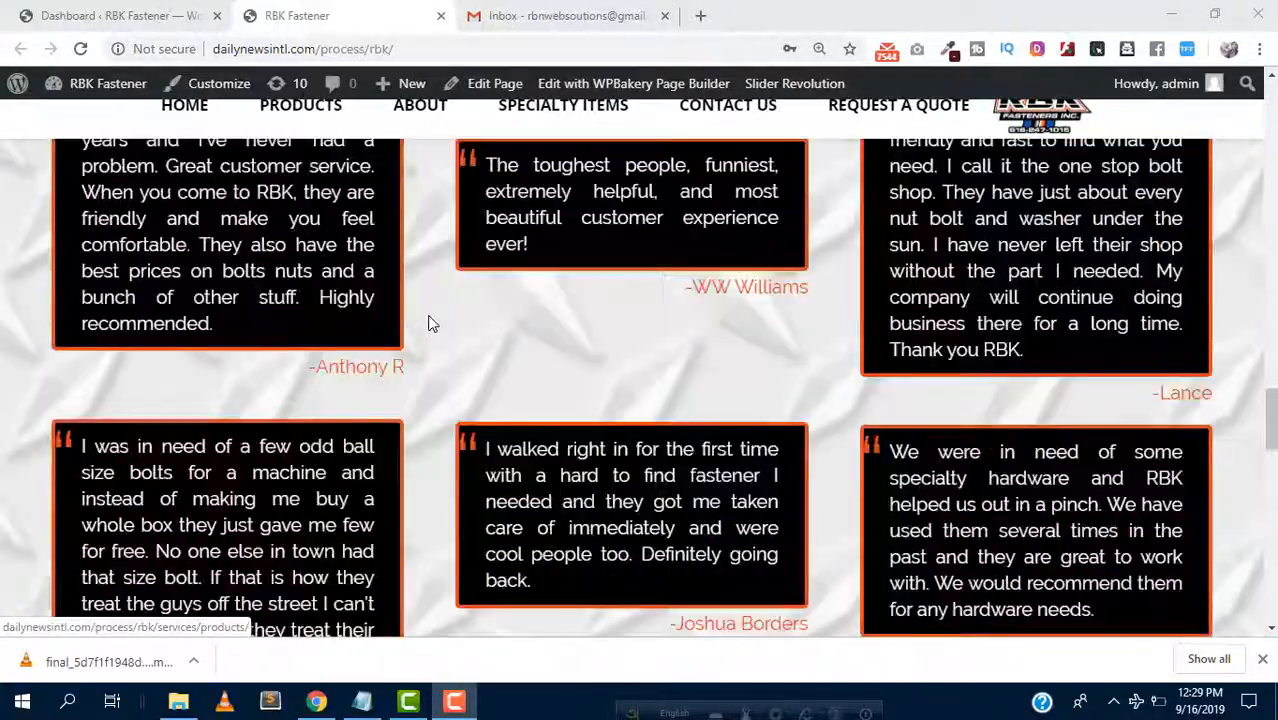
{"action": "scroll", "scroll_direction": "down", "scroll_amount": 3}
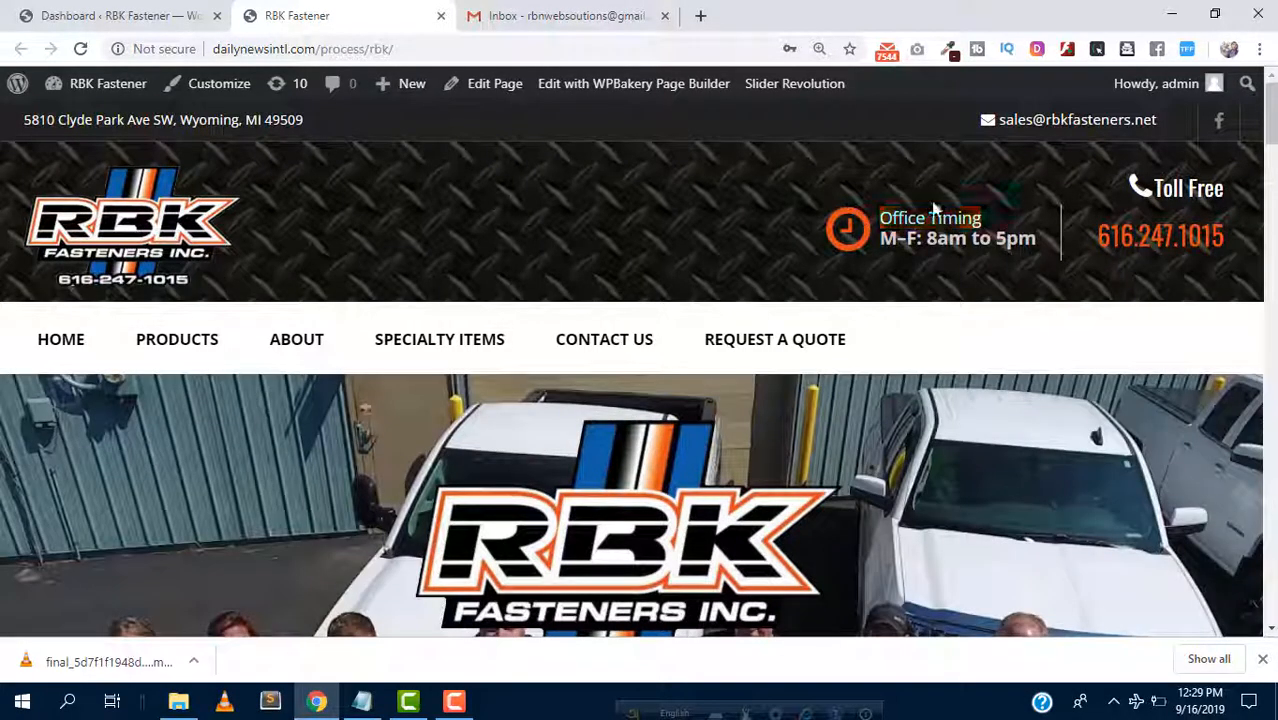
{"action": "left_click", "coordinate": [120, 16]}
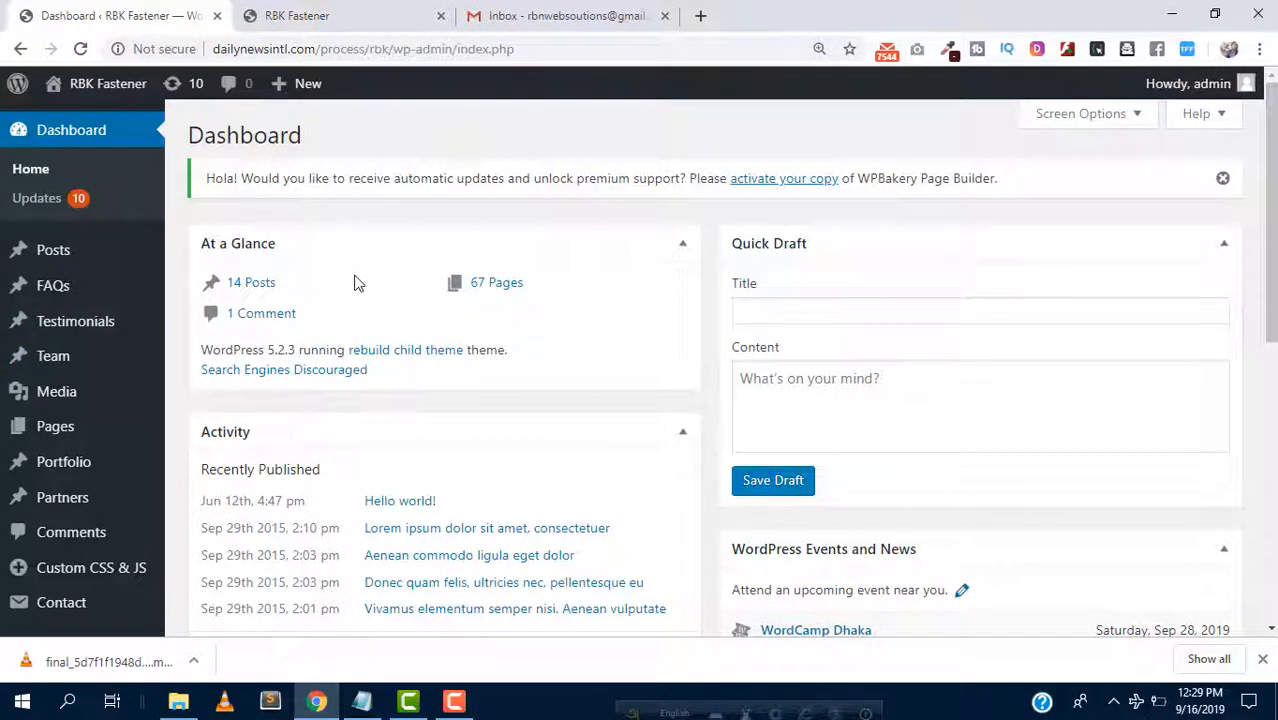
{"action": "mouse_move", "coordinate": [372, 272]}
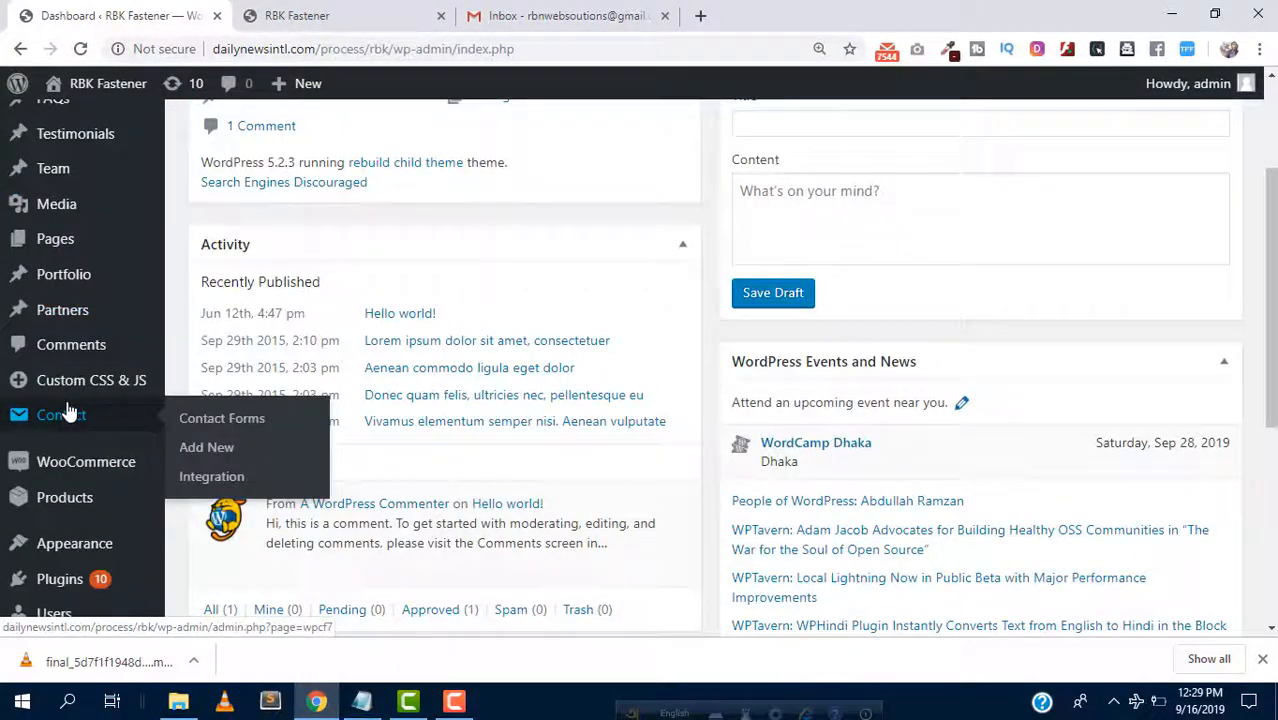
{"action": "mouse_move", "coordinate": [424, 252]}
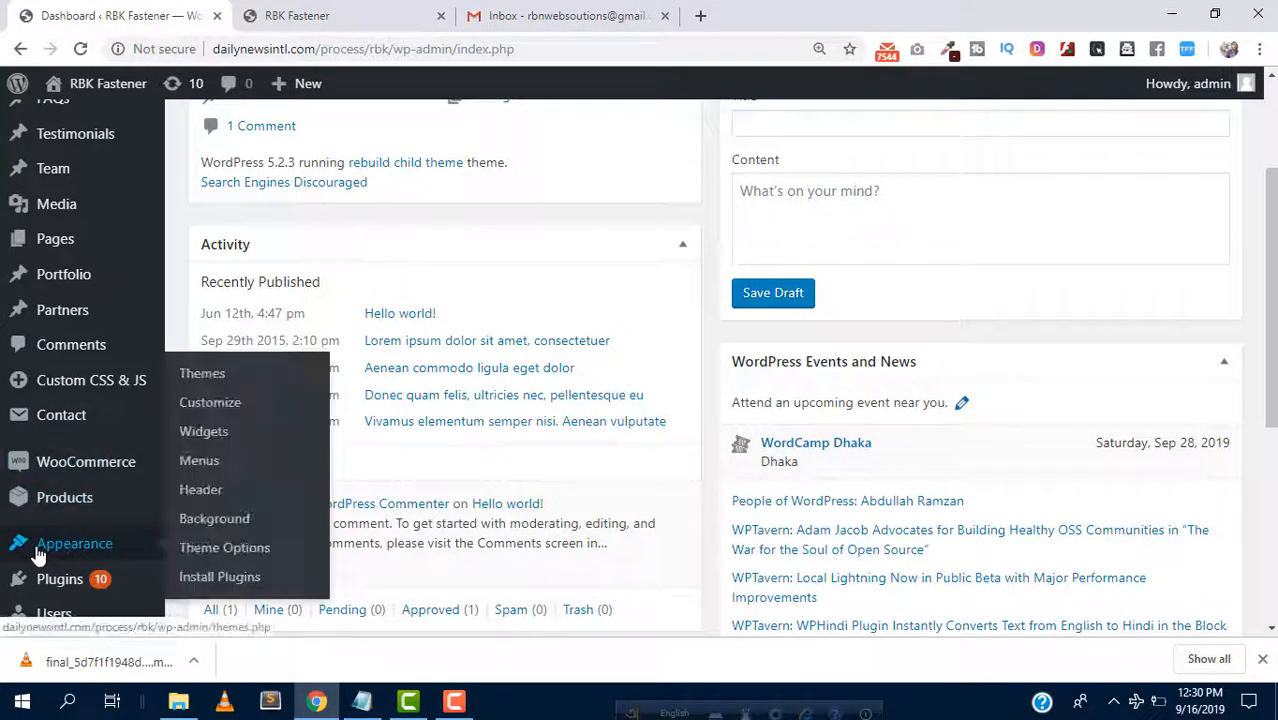
{"action": "mouse_move", "coordinate": [468, 224]}
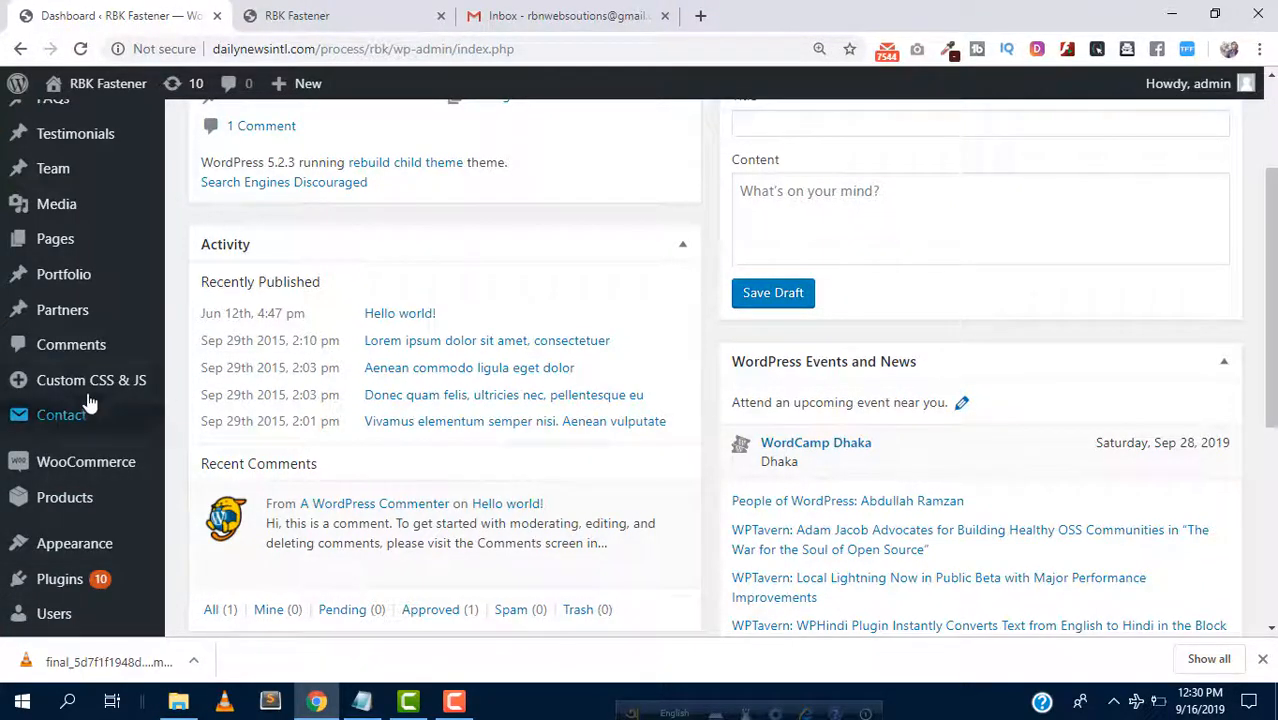
{"action": "mouse_move", "coordinate": [92, 380]}
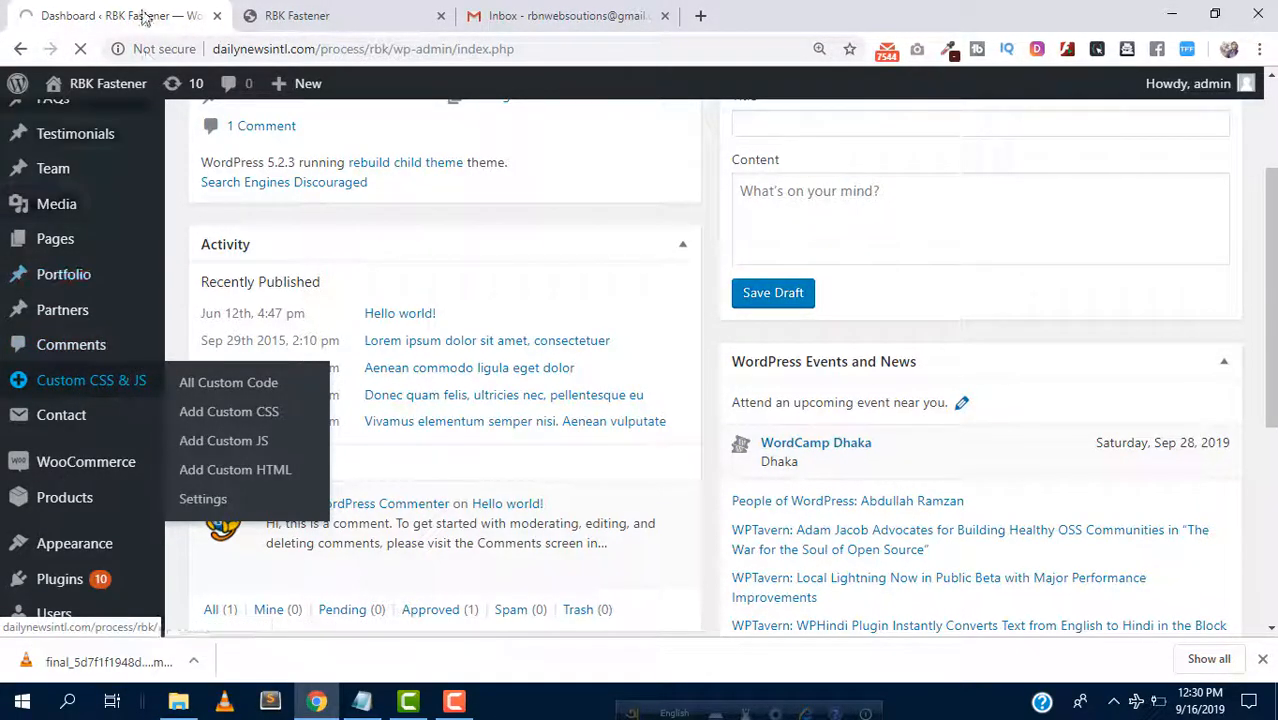
- Open the saved Custom css snippet in the code editor and scroll to its last rules
{"action": "left_click", "coordinate": [228, 382]}
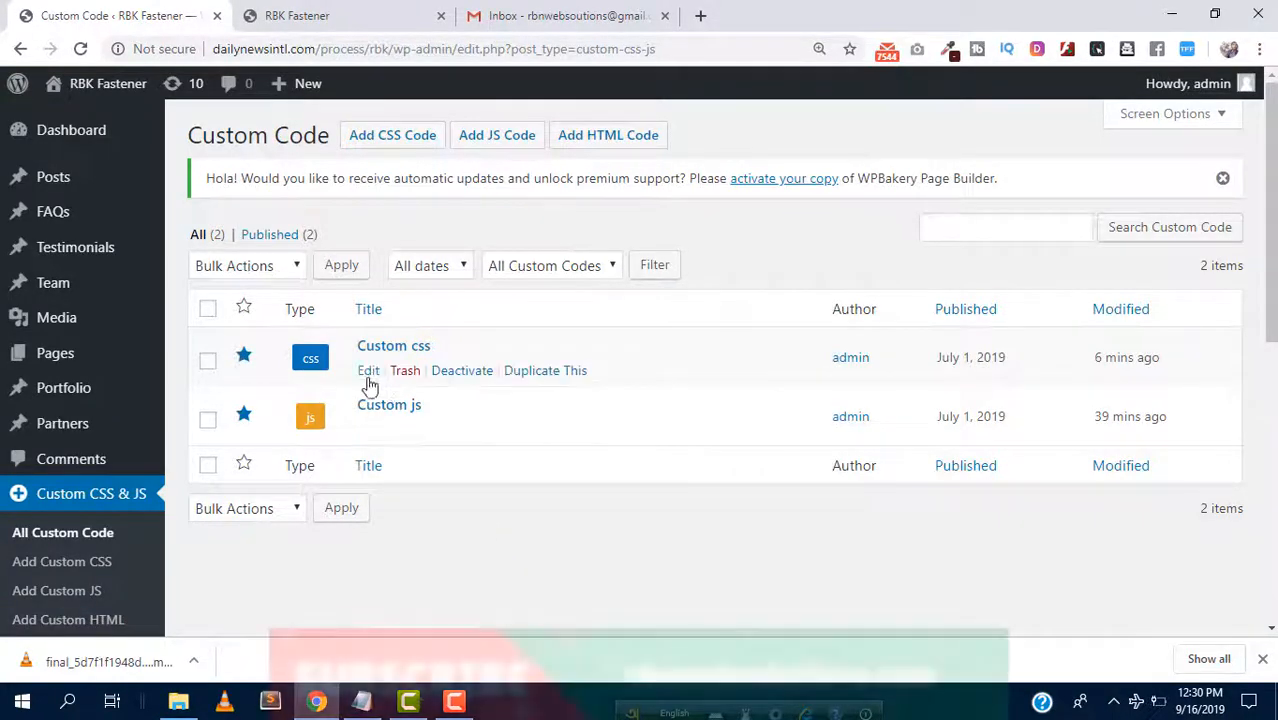
{"action": "left_click", "coordinate": [368, 370]}
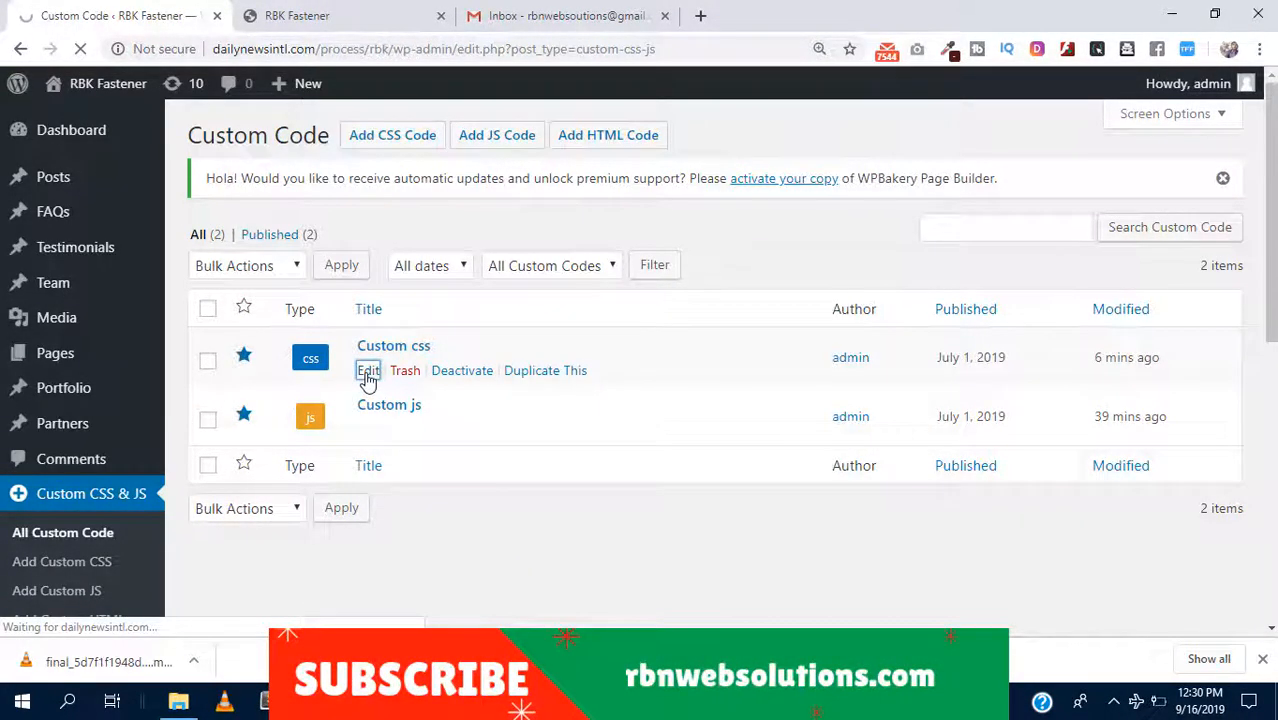
{"action": "left_click", "coordinate": [368, 370]}
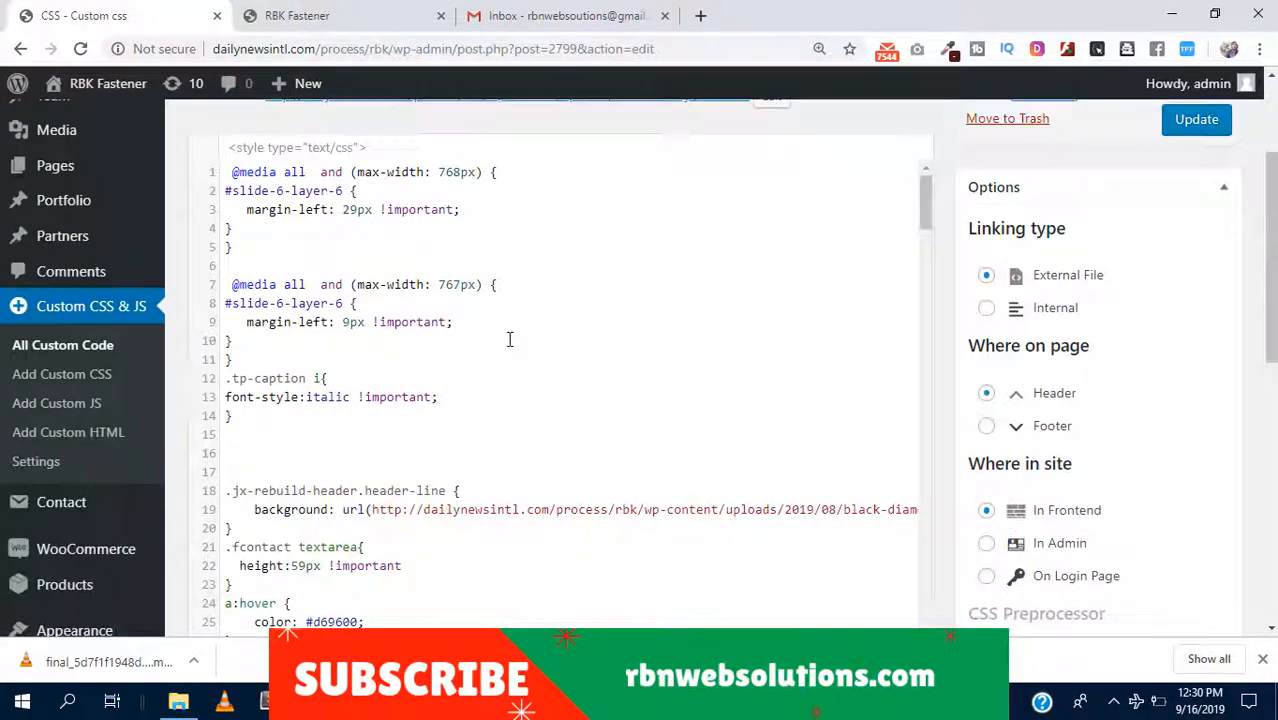
{"action": "scroll", "scroll_direction": "down", "scroll_amount": 3}
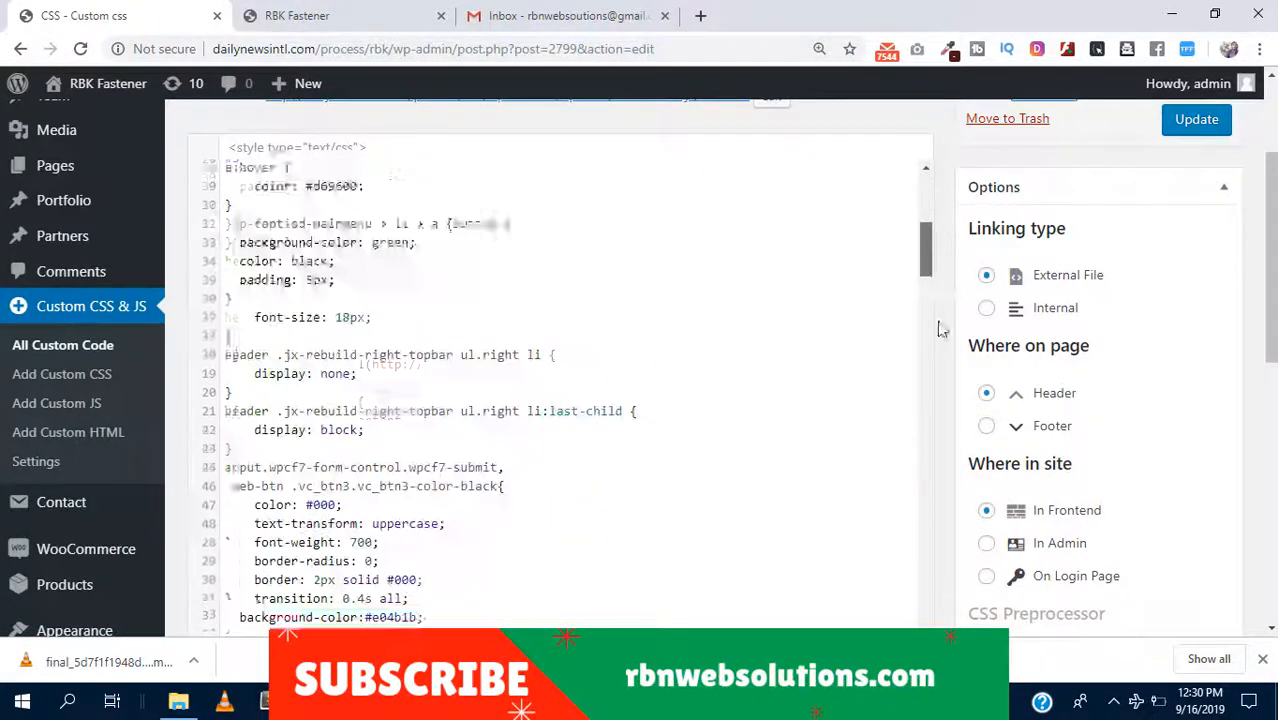
{"action": "scroll", "scroll_direction": "down", "scroll_amount": 3}
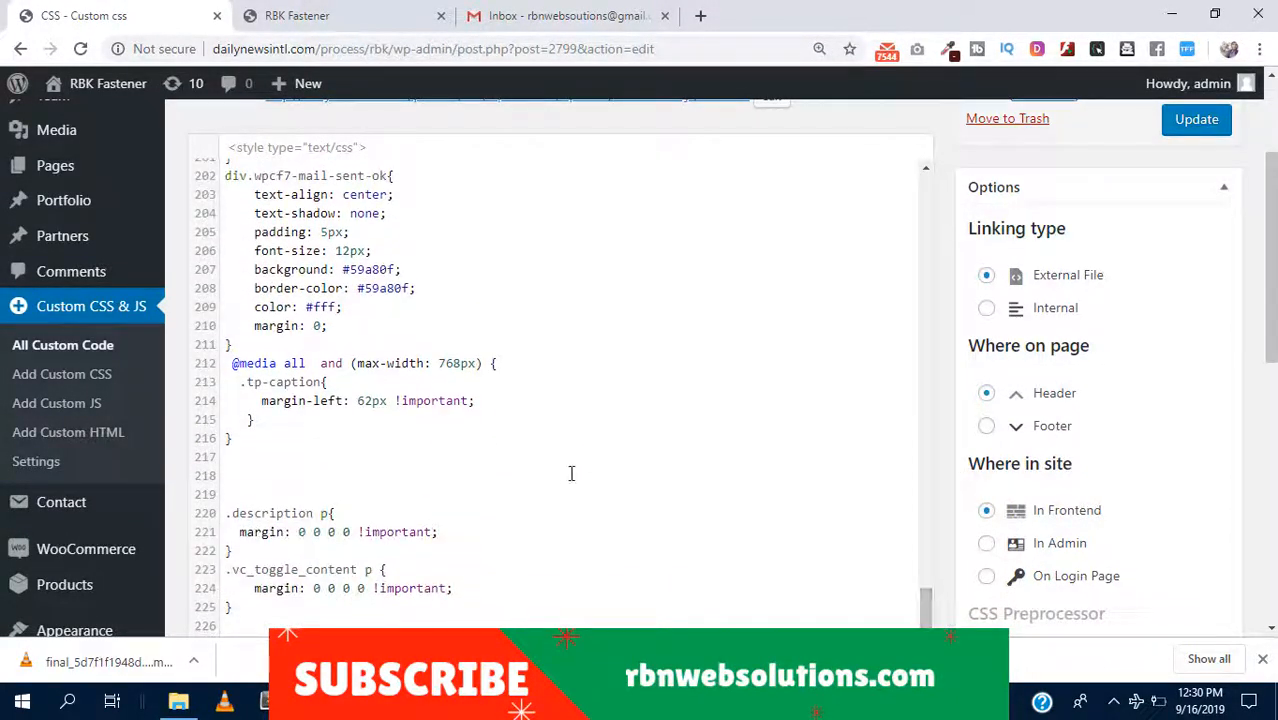
{"action": "scroll", "scroll_direction": "down", "scroll_amount": 3}
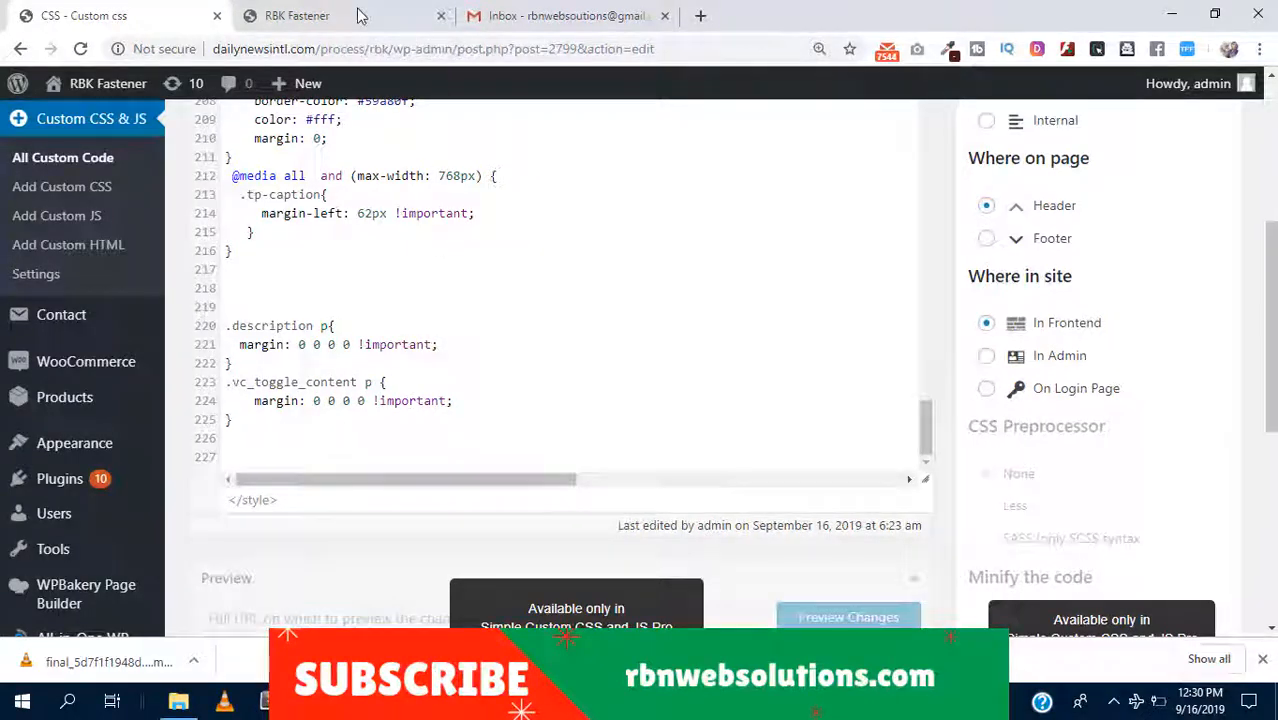
- Inspect the Office Timing header text on the live RBK Fasteners page
{"action": "left_click", "coordinate": [296, 16]}
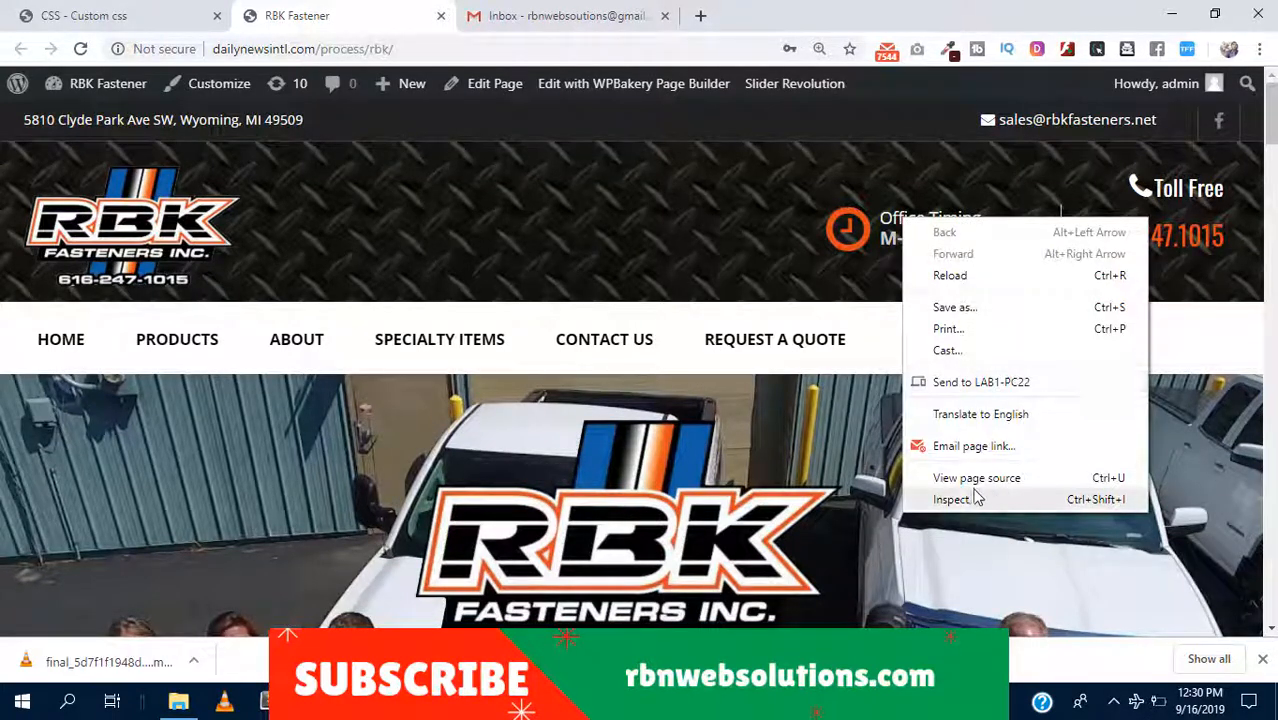
{"action": "left_click", "coordinate": [952, 500]}
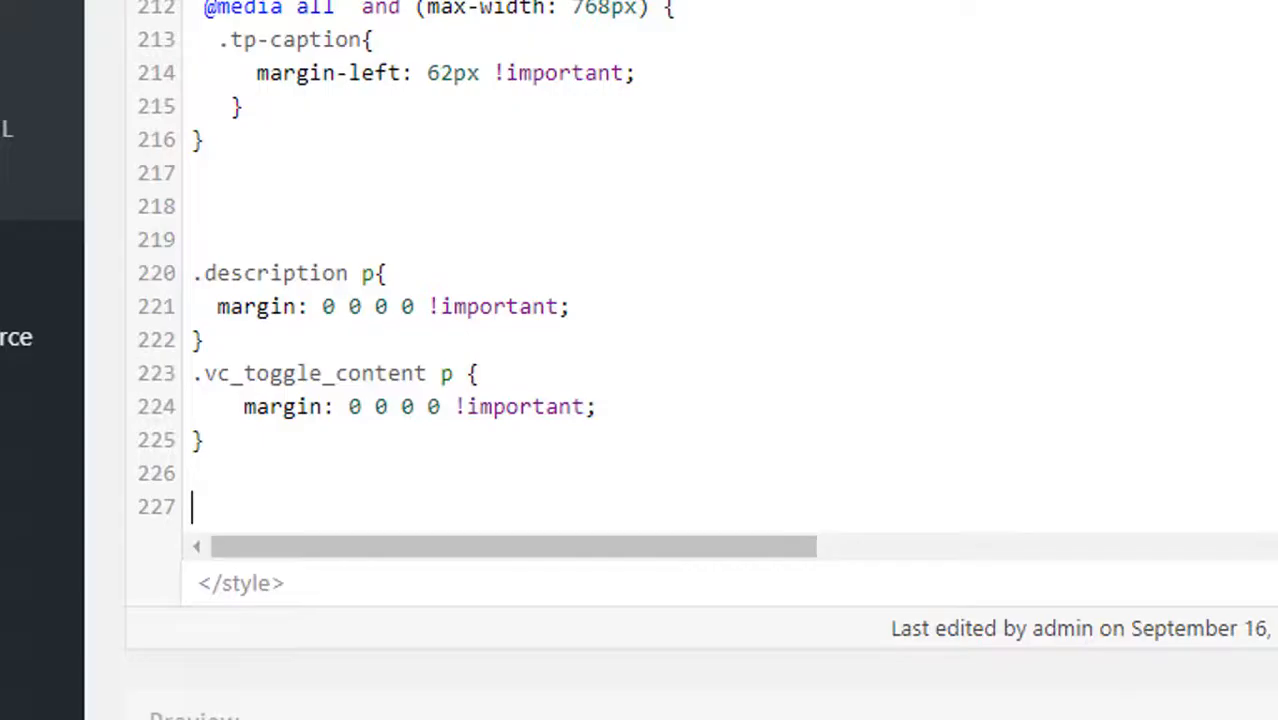
- Add a .time rule with visibility:hidden to hide the original Office Timing text
{"action": "type", "text": ".time"}
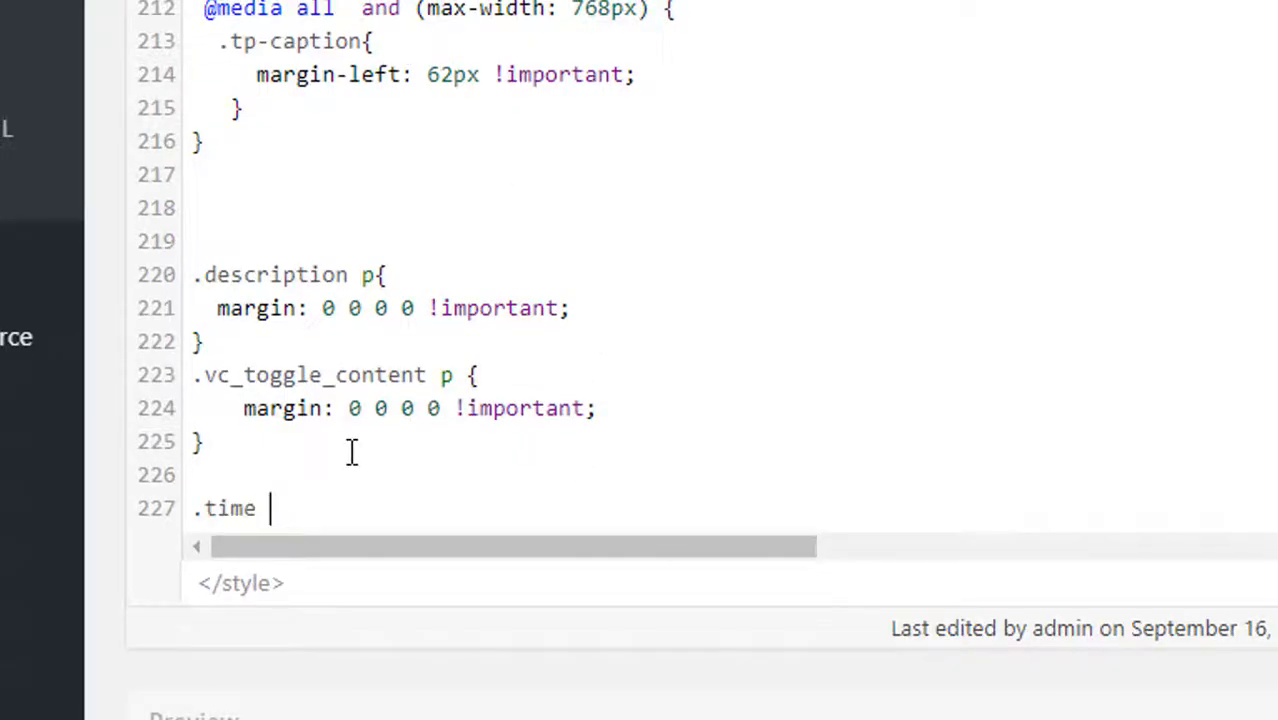
{"action": "type", "text": "{"}
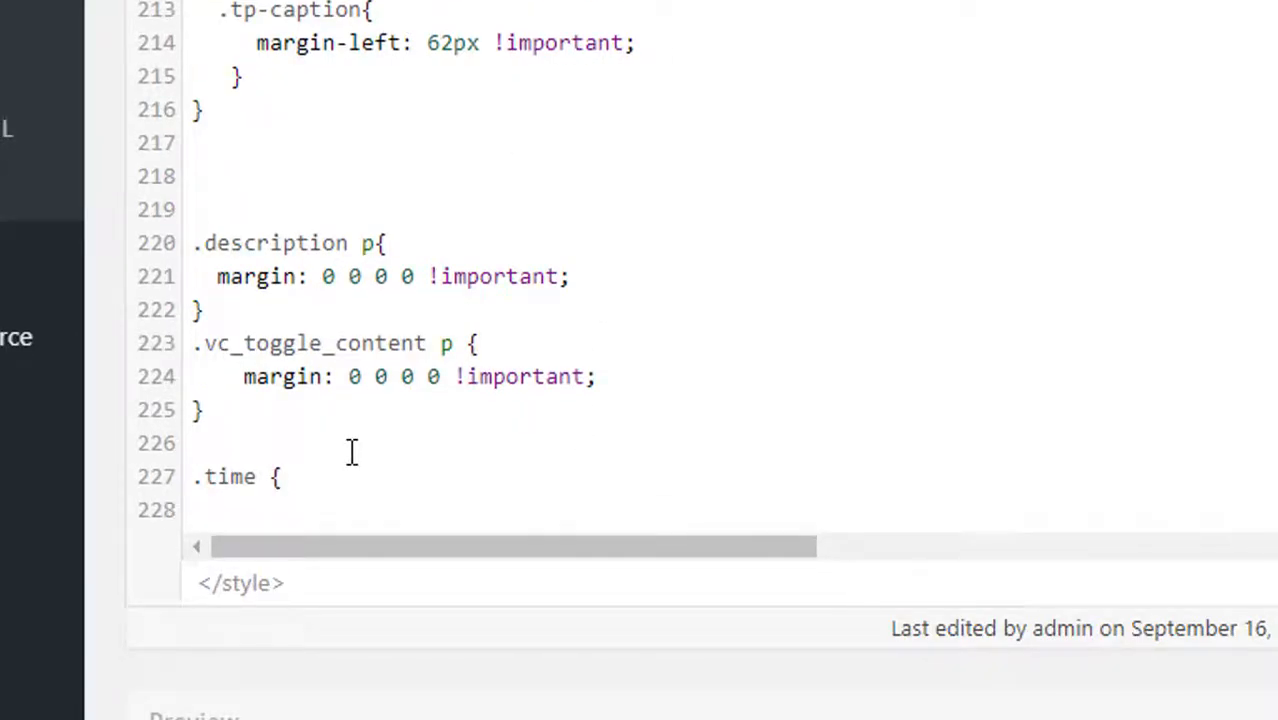
{"action": "type", "text": "}"}
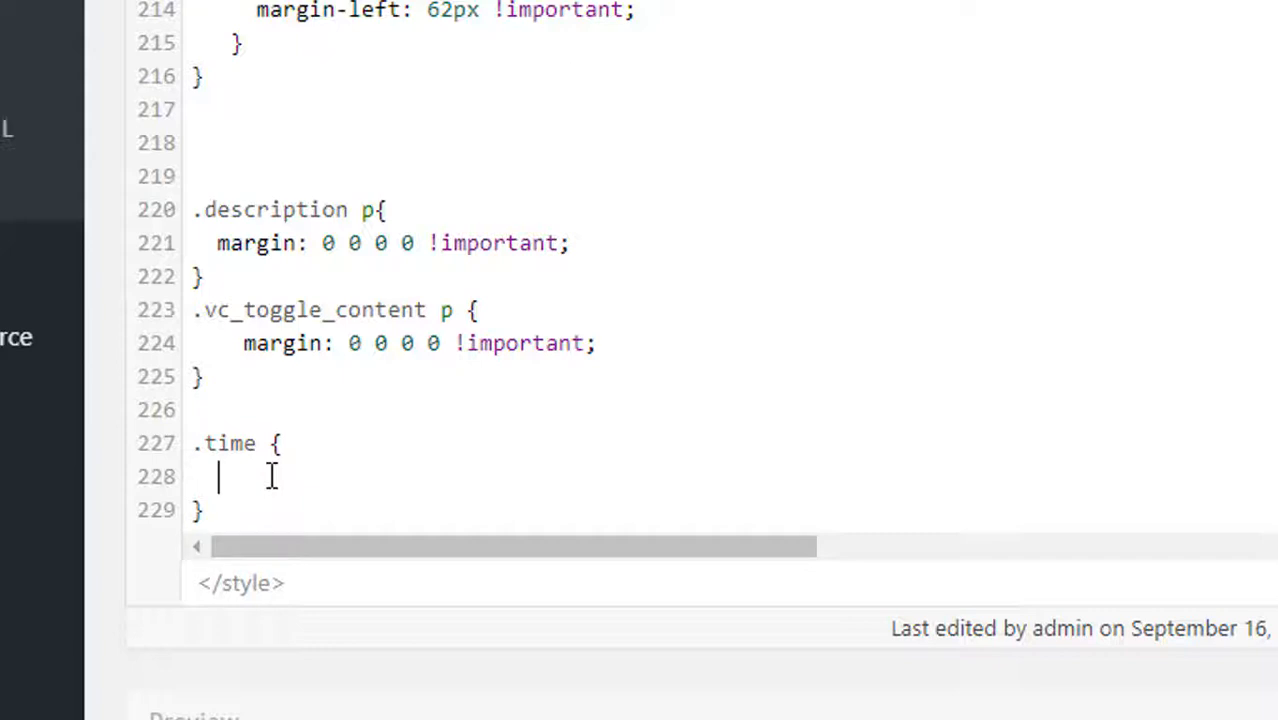
{"action": "type", "text": "visibility"}
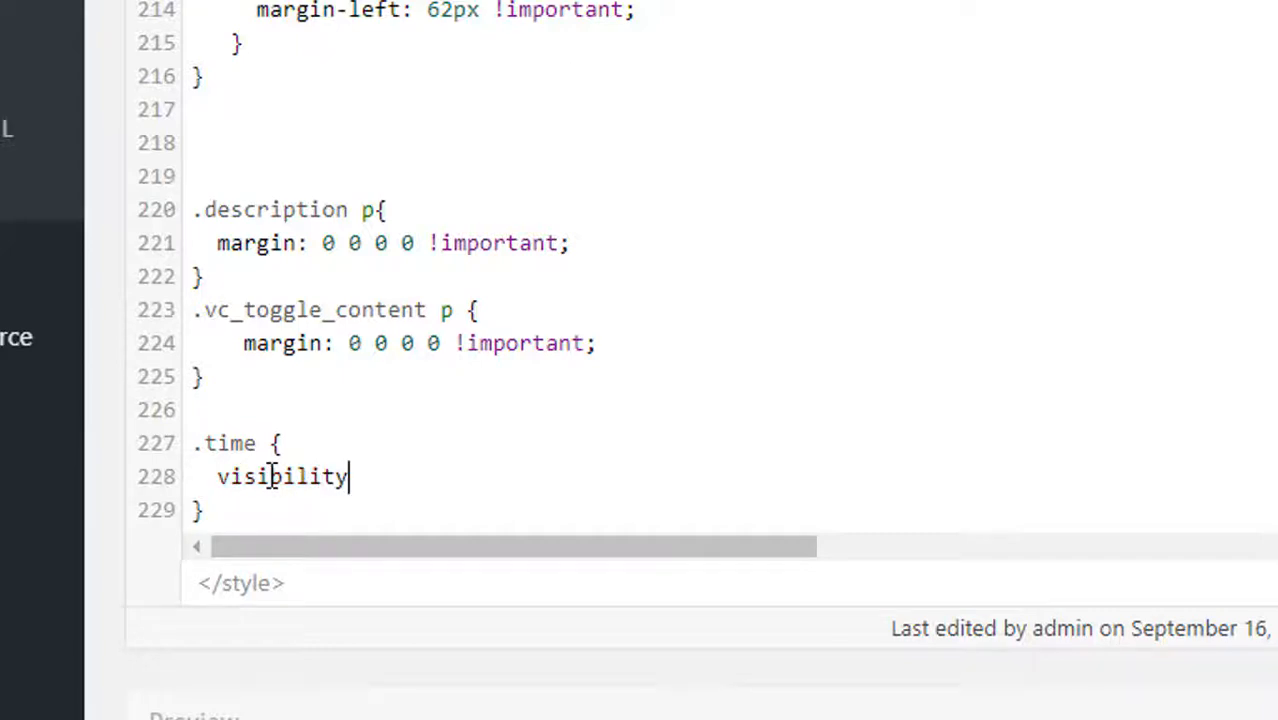
{"action": "type", "text": ":hide"}
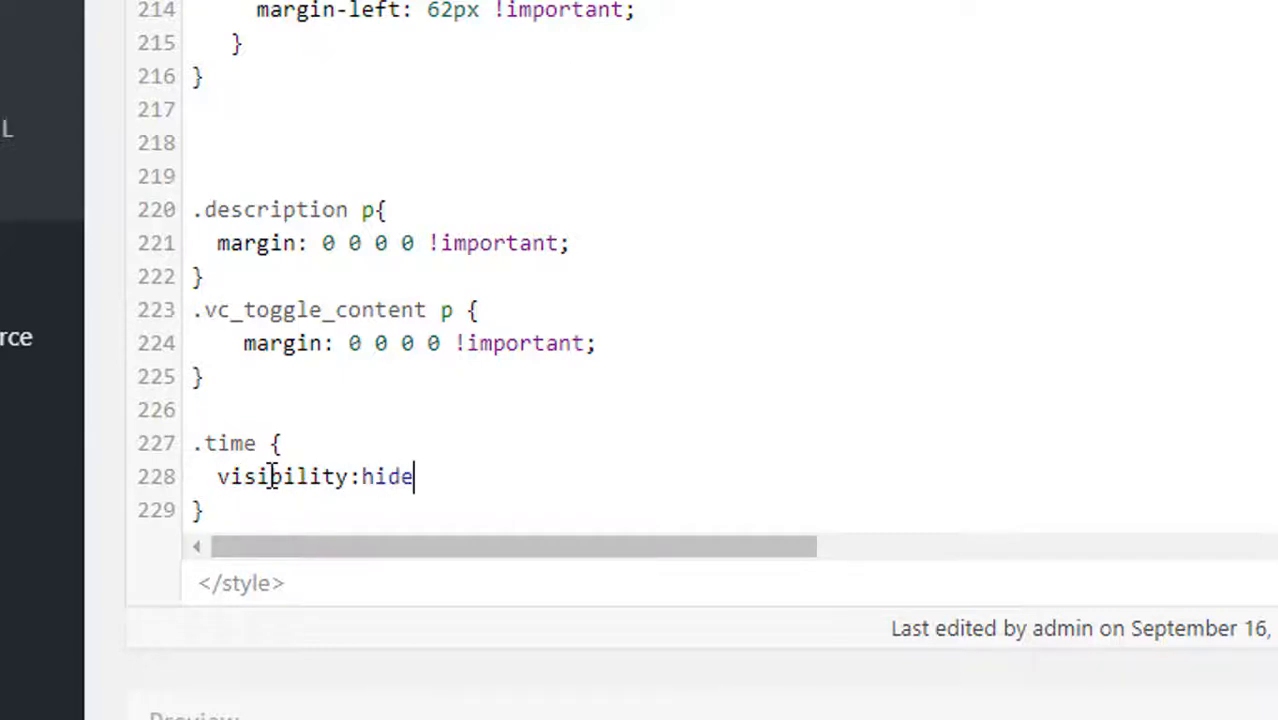
{"action": "type", "text": "n;"}
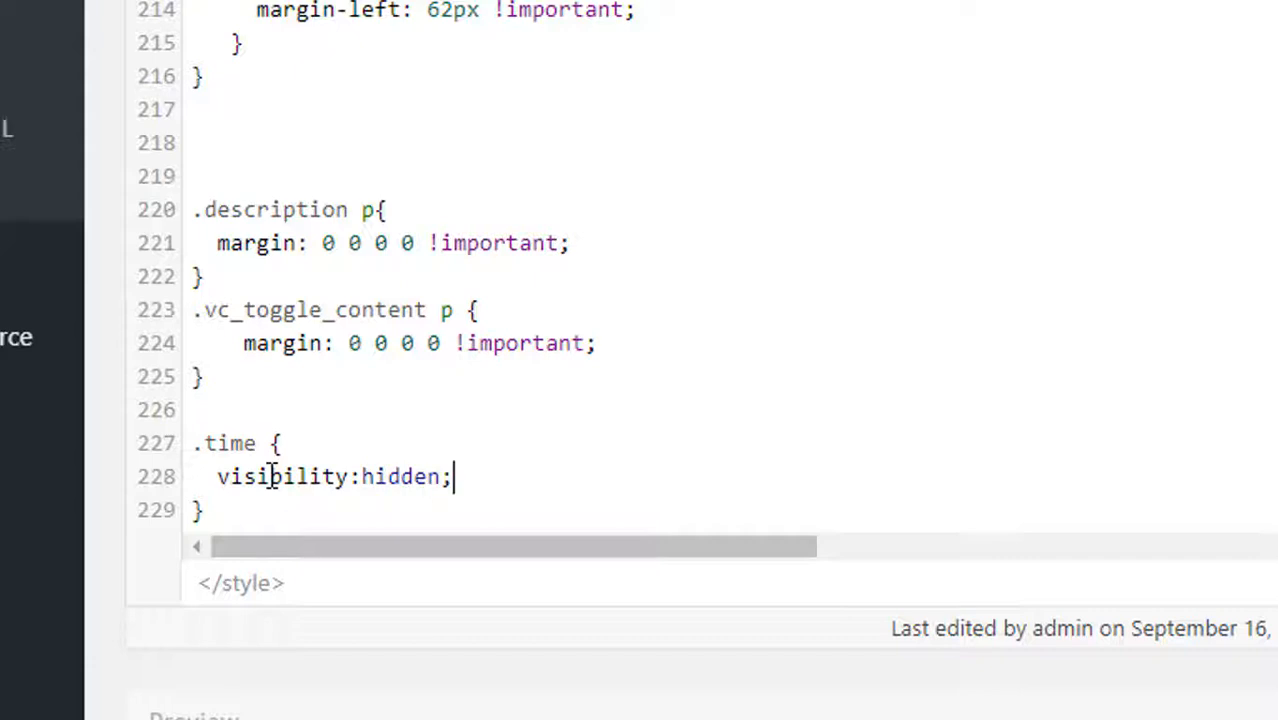
{"action": "key", "text": "Enter"}
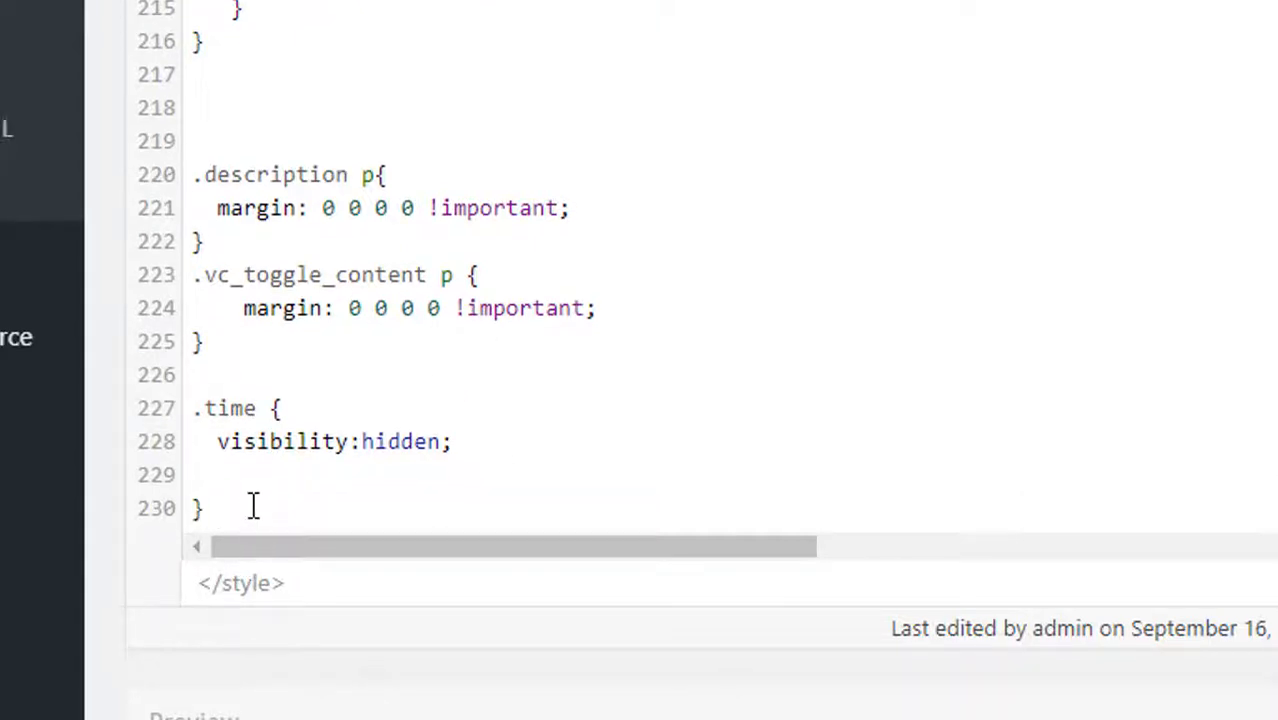
- Add a .time:after rule with visibility:visible and position:absolute
{"action": "left_click", "coordinate": [206, 508]}
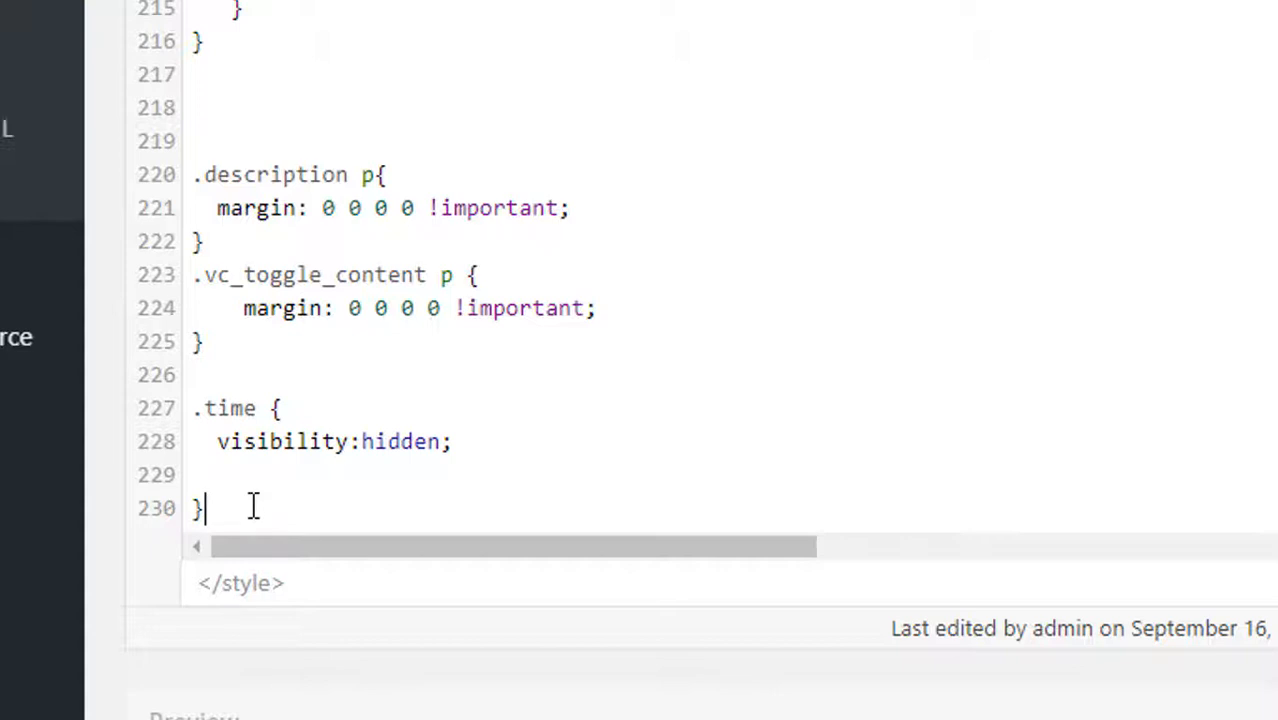
{"action": "type", "text": "."}
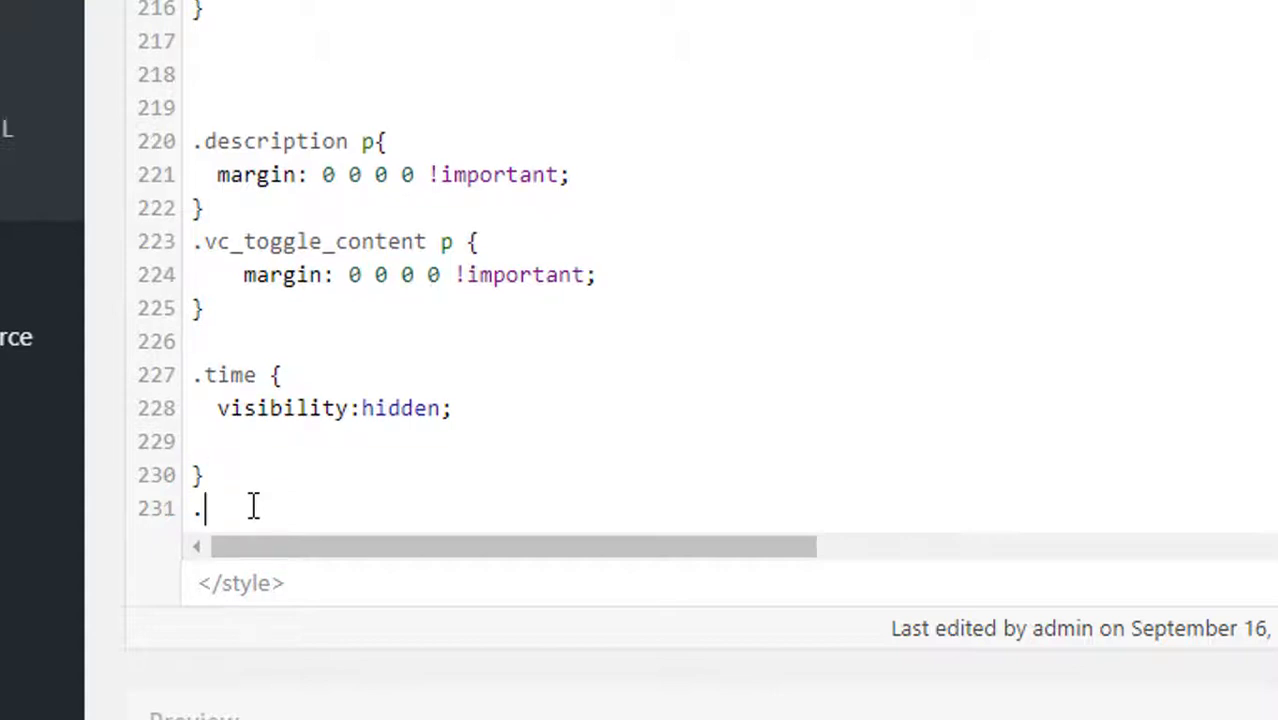
{"action": "type", "text": "time:a"}
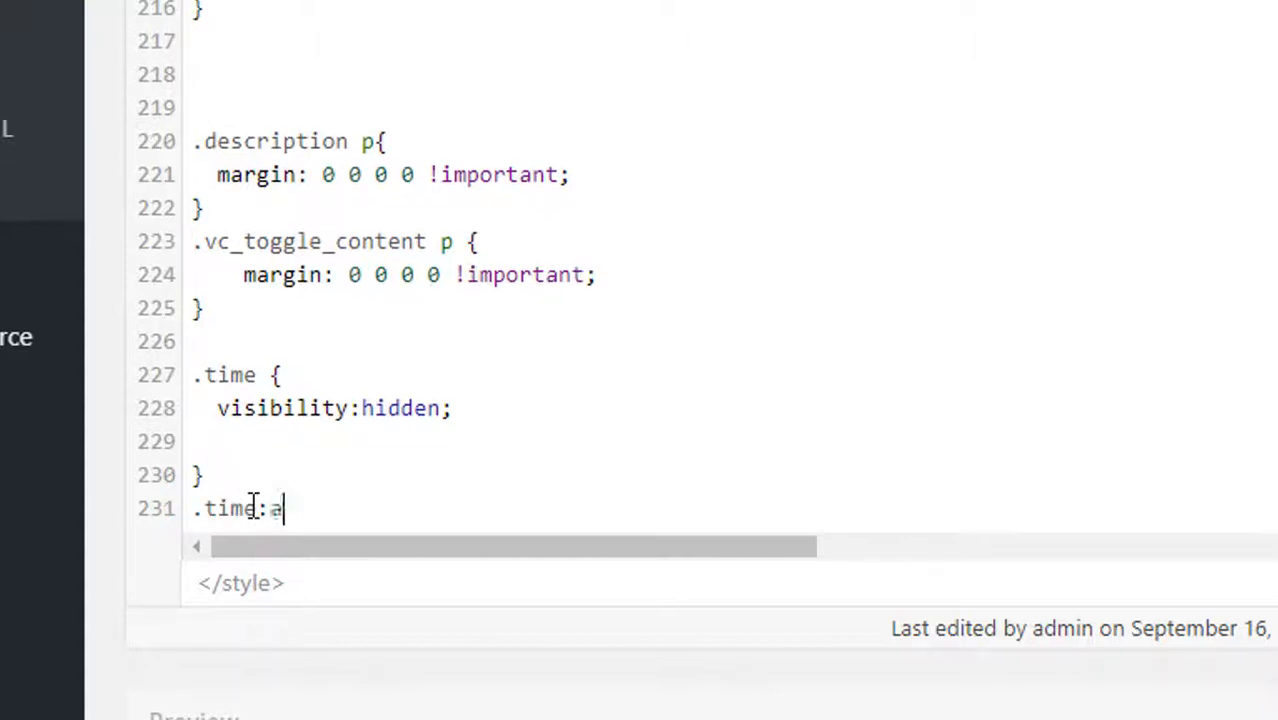
{"action": "type", "text": "fter{"}
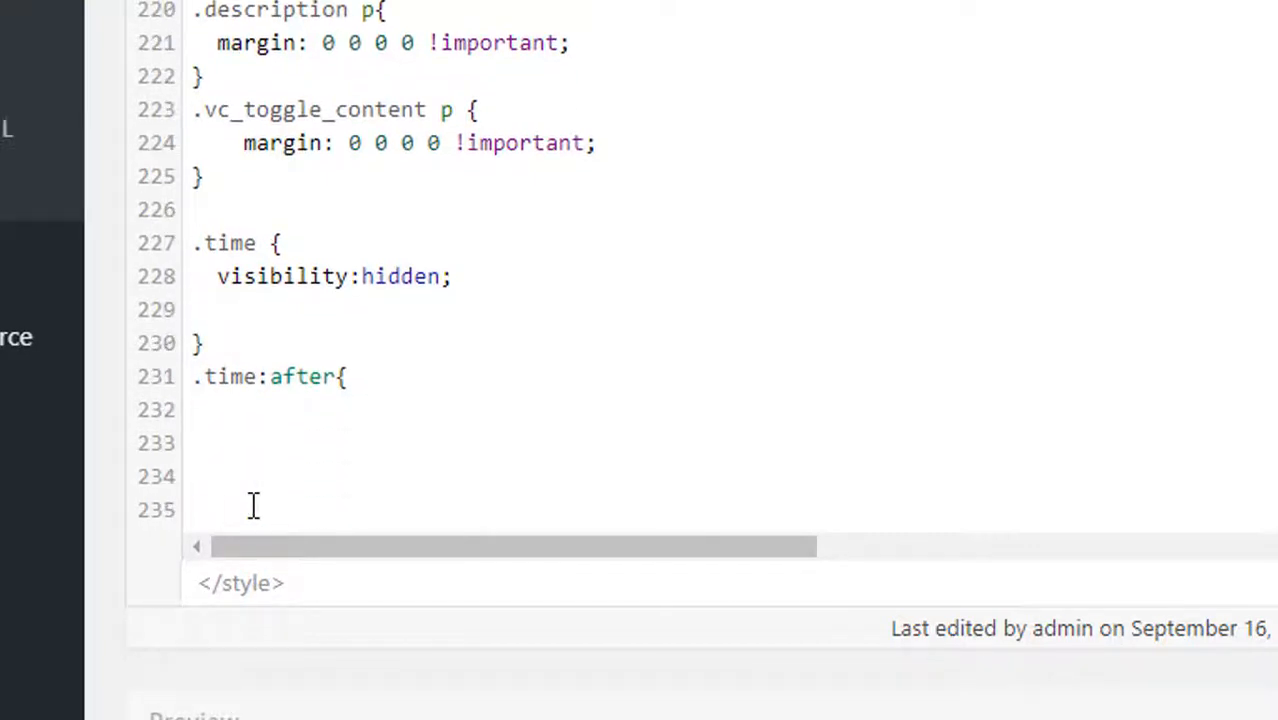
{"action": "left_click", "coordinate": [256, 410]}
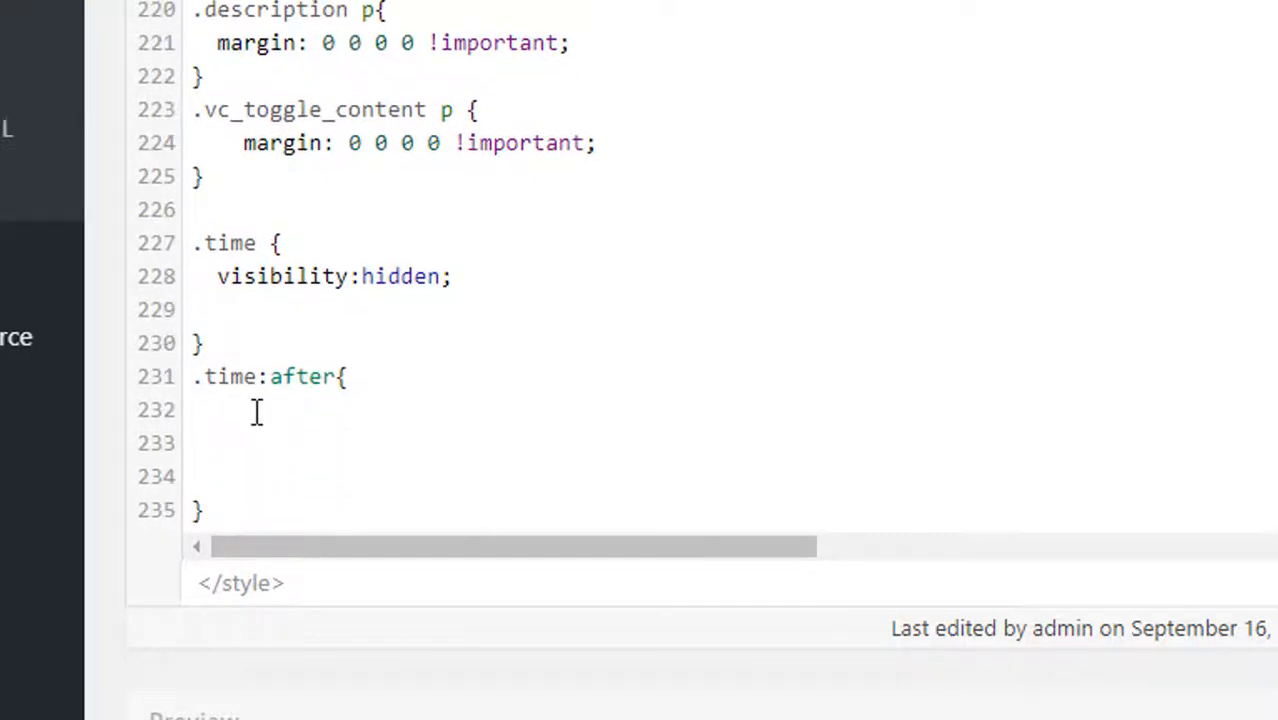
{"action": "type", "text": "visibi"}
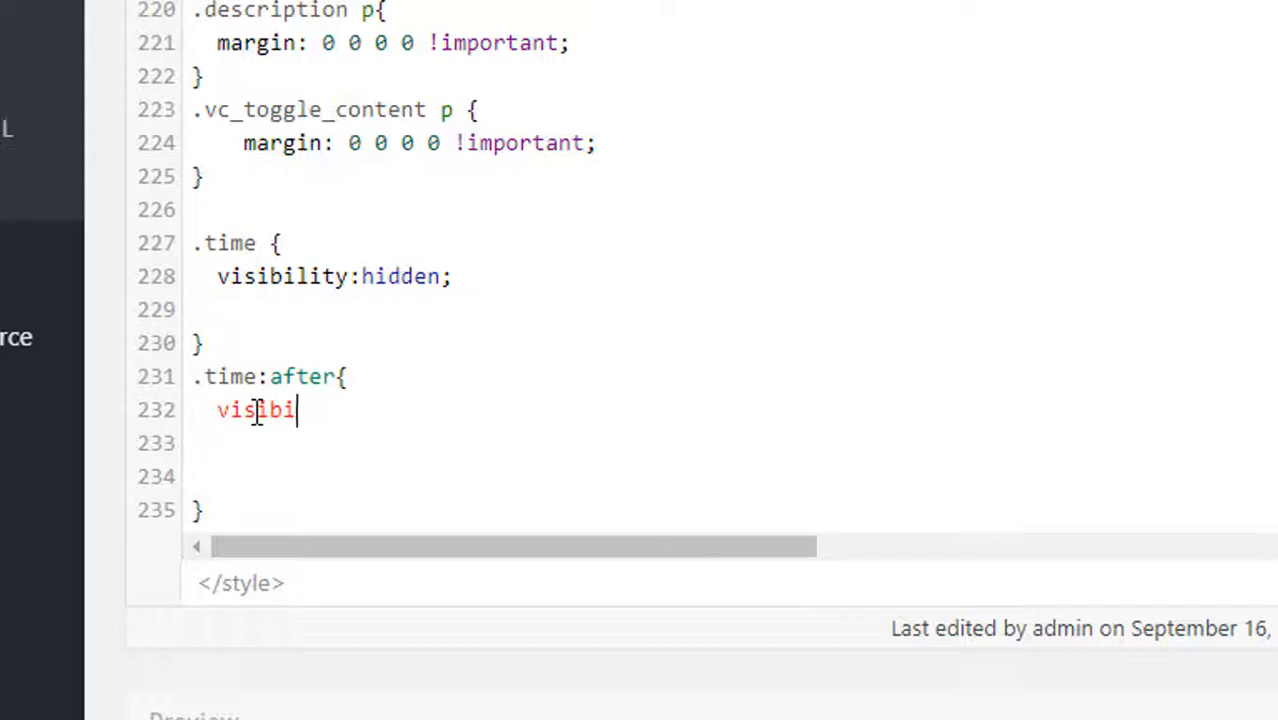
{"action": "type", "text": "lity:"}
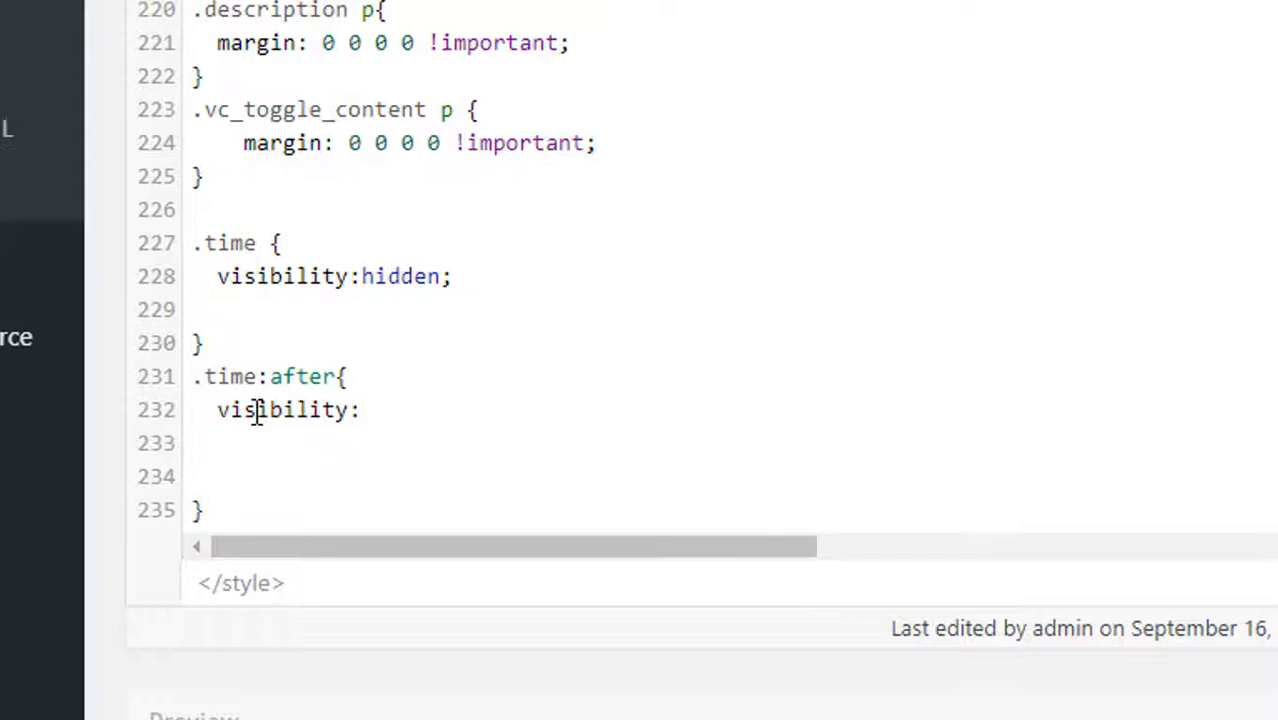
{"action": "type", "text": "visible;"}
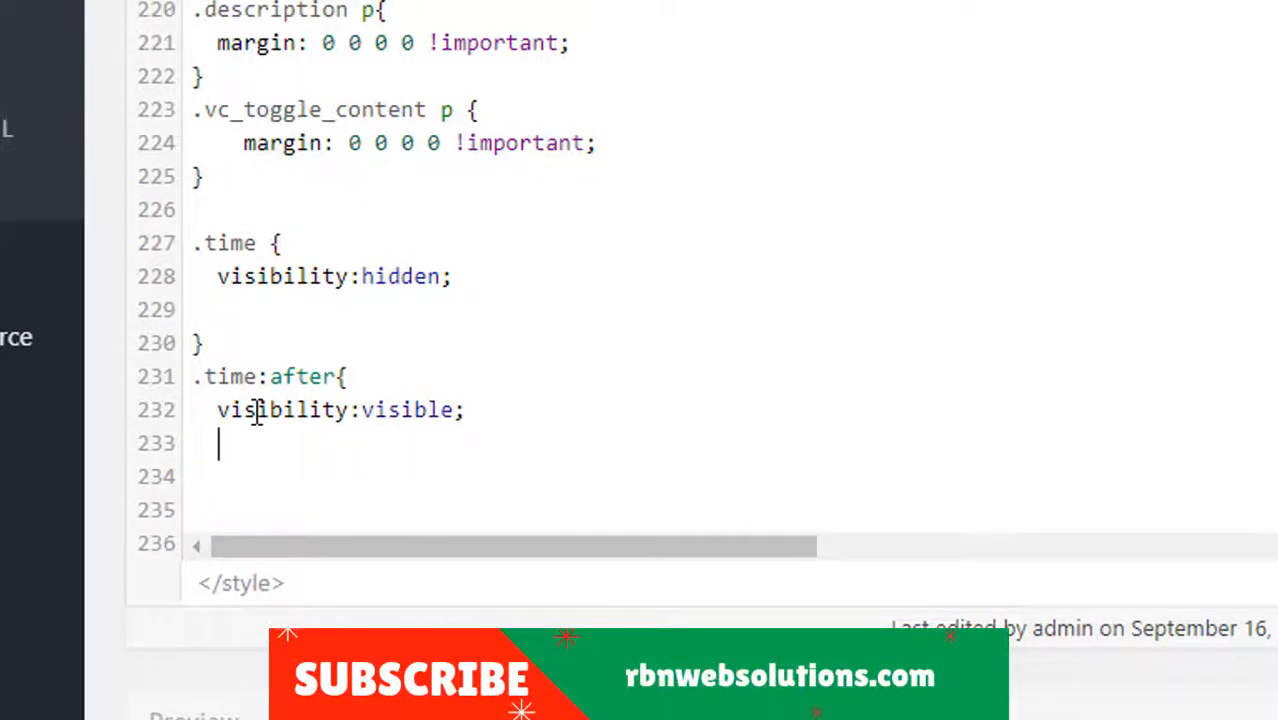
{"action": "type", "text": "pos"}
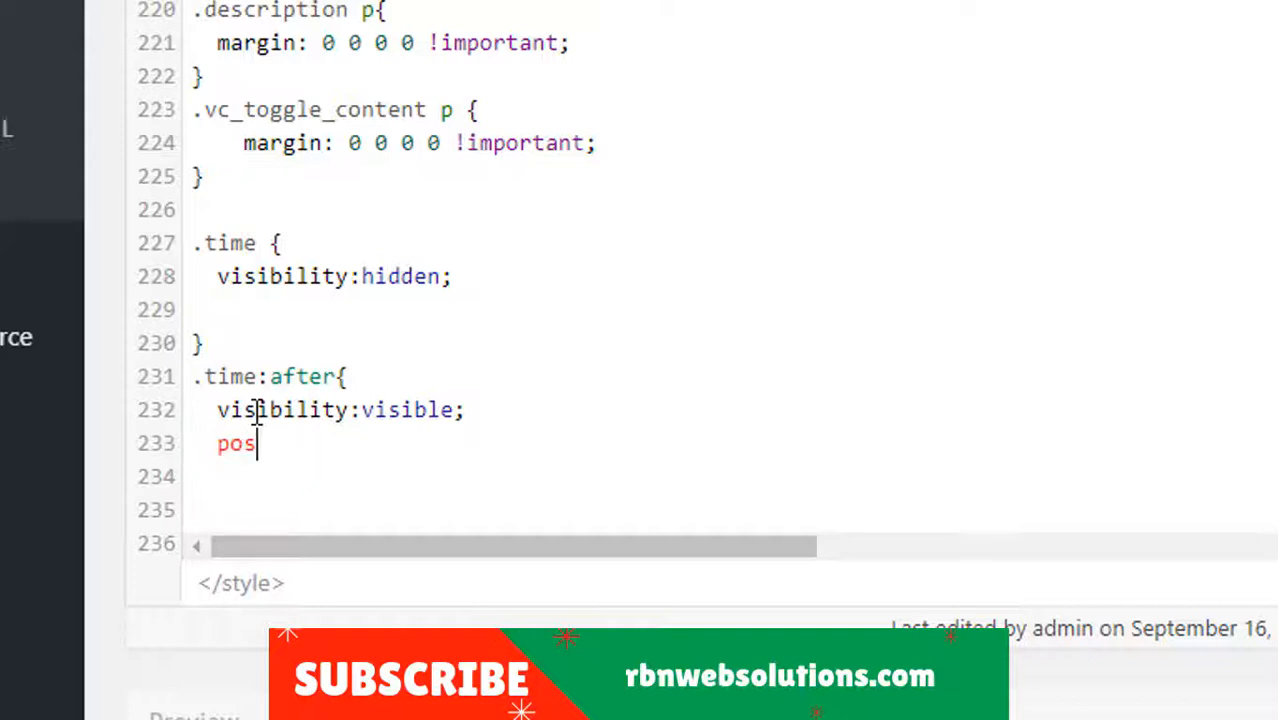
{"action": "type", "text": "ition:abso"}
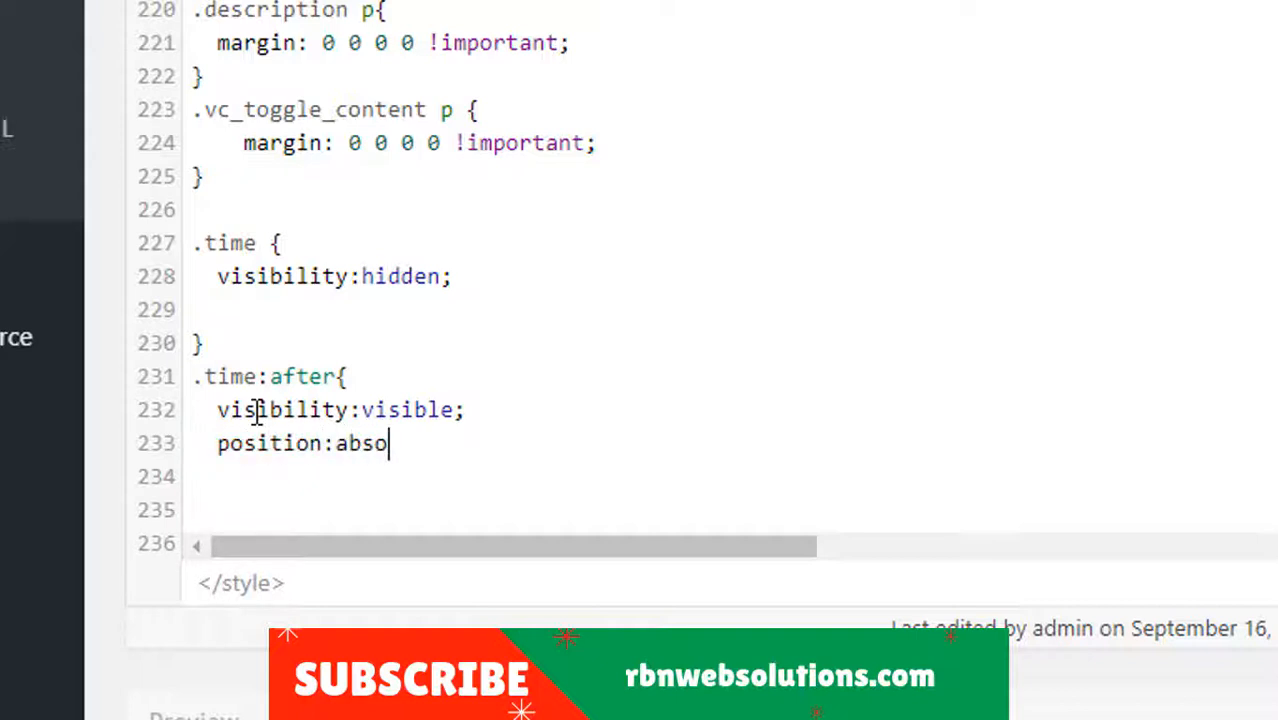
{"action": "type", "text": "lute;"}
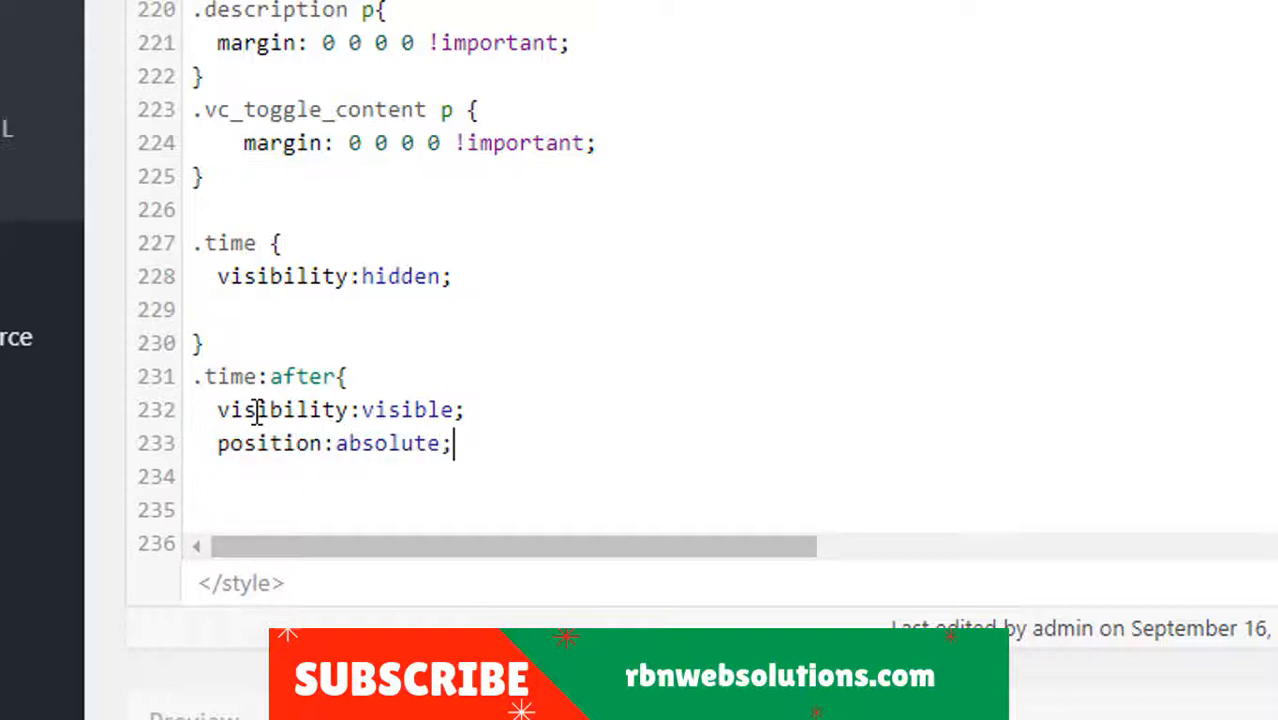
{"action": "key", "text": "enter"}
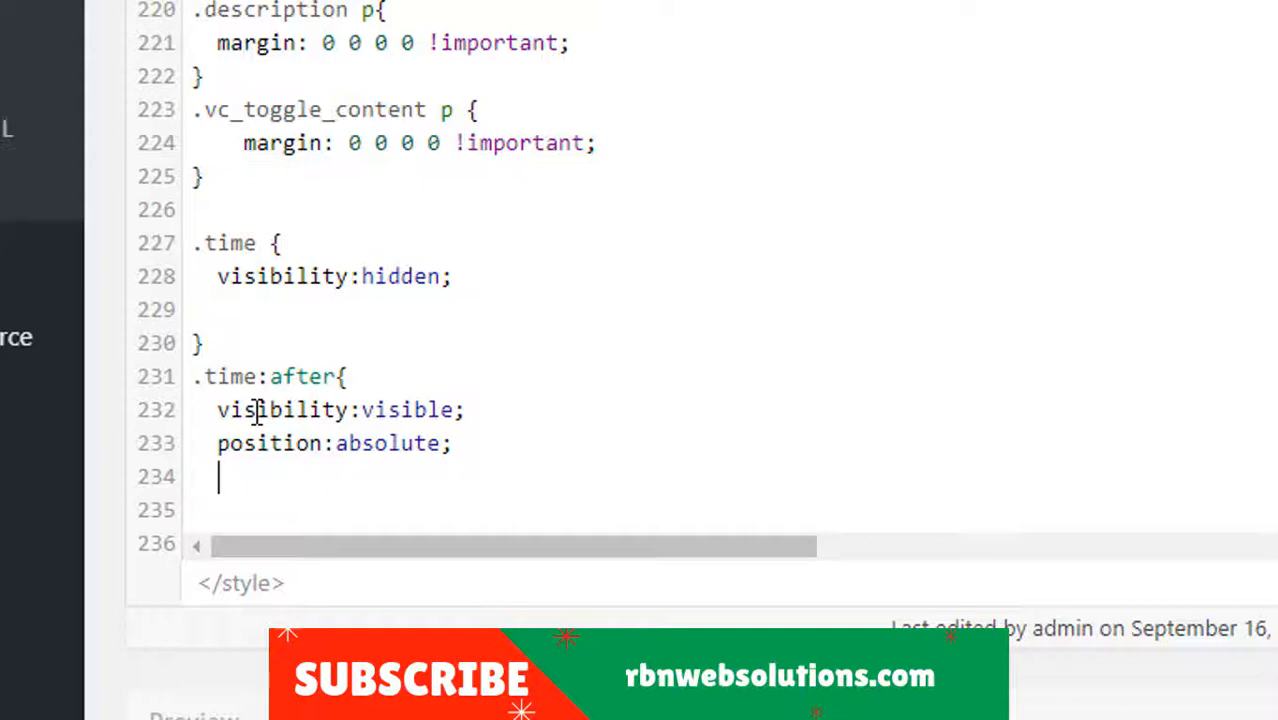
- Give the .time:after rule content 'Office Hours' as the replacement text
{"action": "type", "text": "conten"}
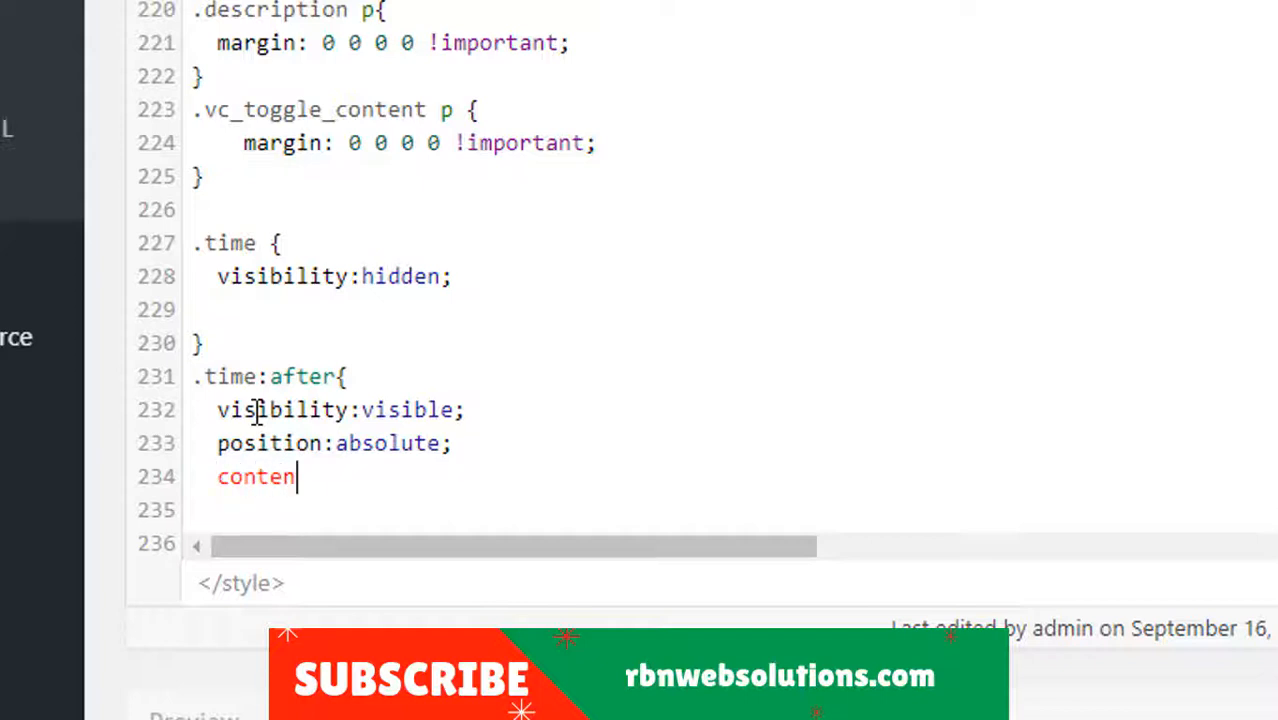
{"action": "type", "text": "t:"}
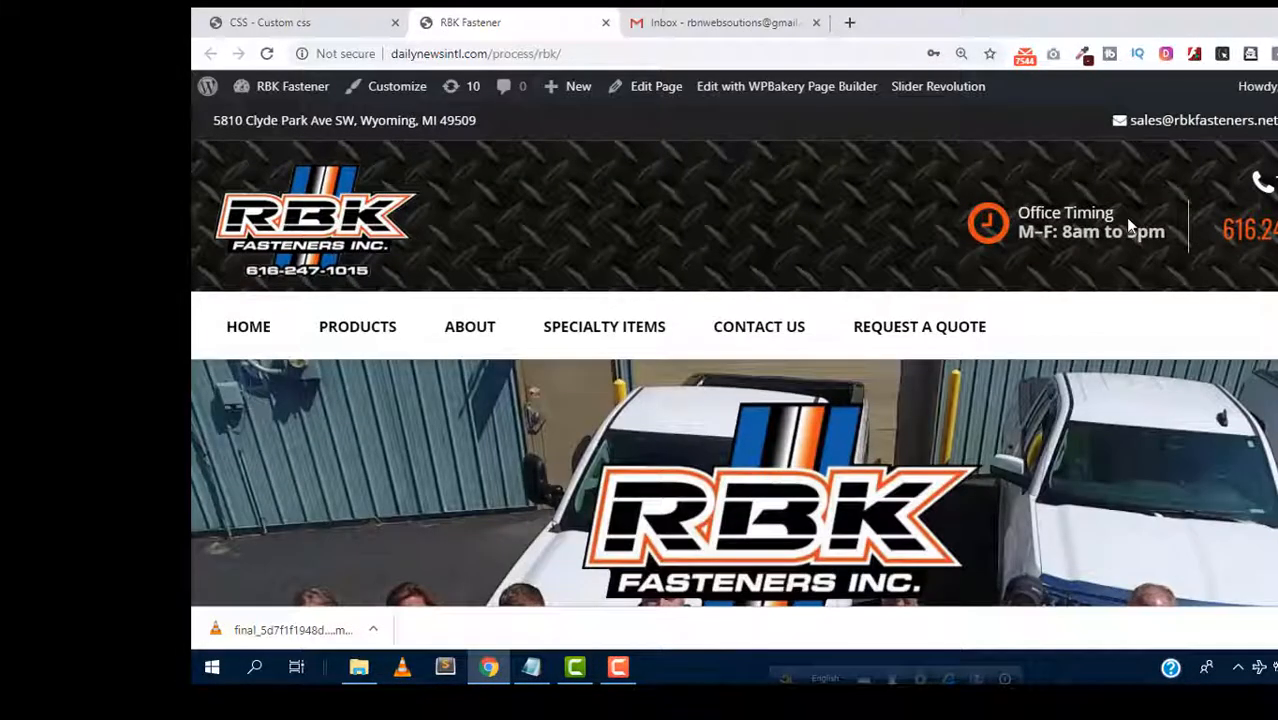
{"action": "mouse_move", "coordinate": [1130, 216]}
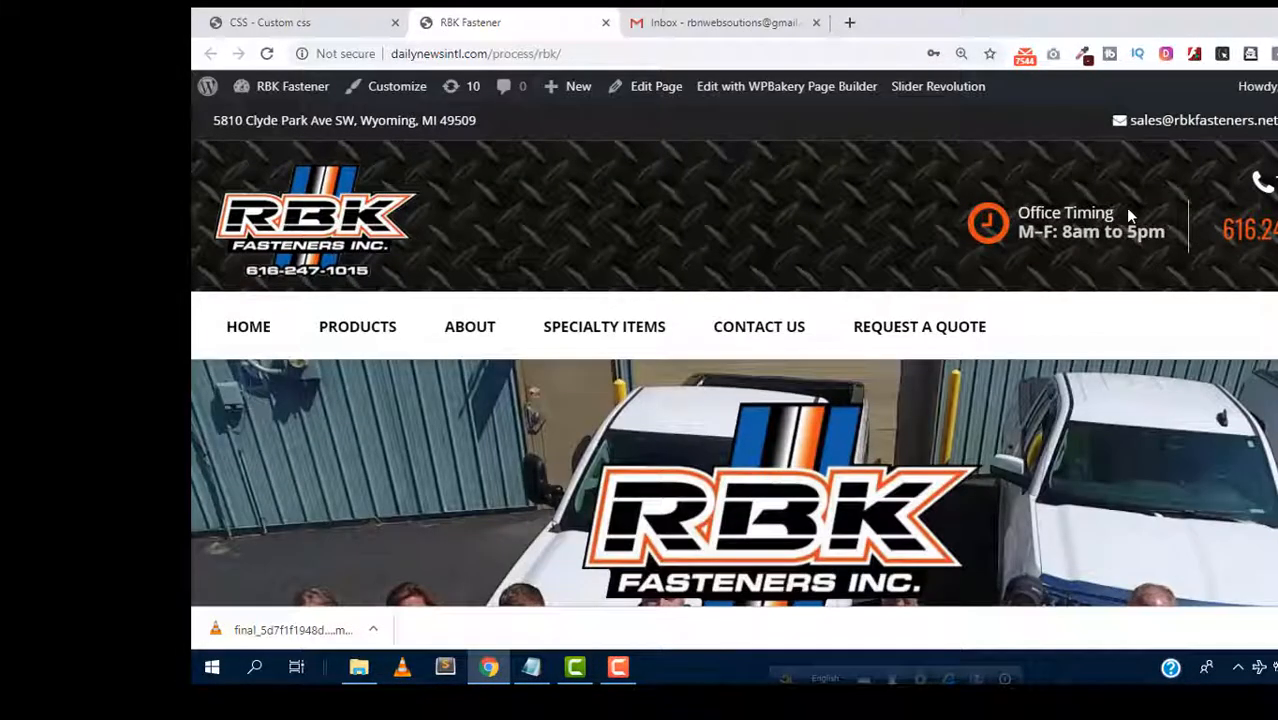
{"action": "left_click", "coordinate": [270, 22]}
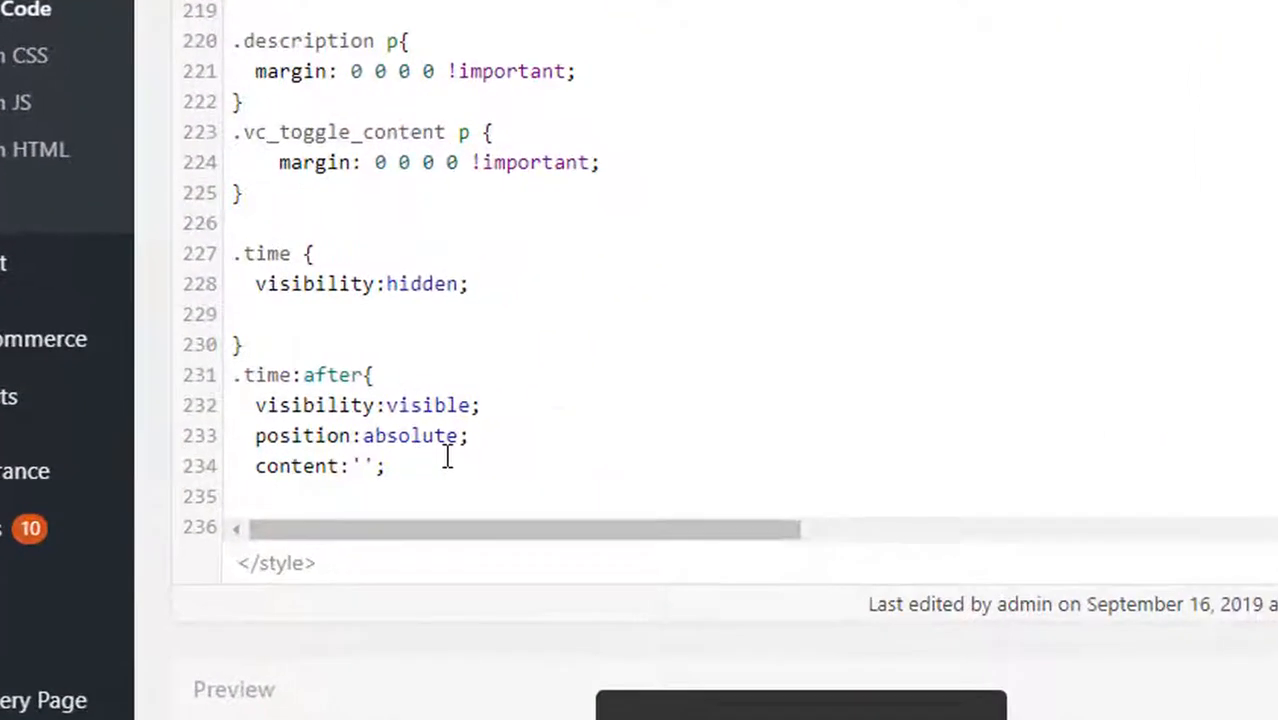
{"action": "type", "text": "Office"}
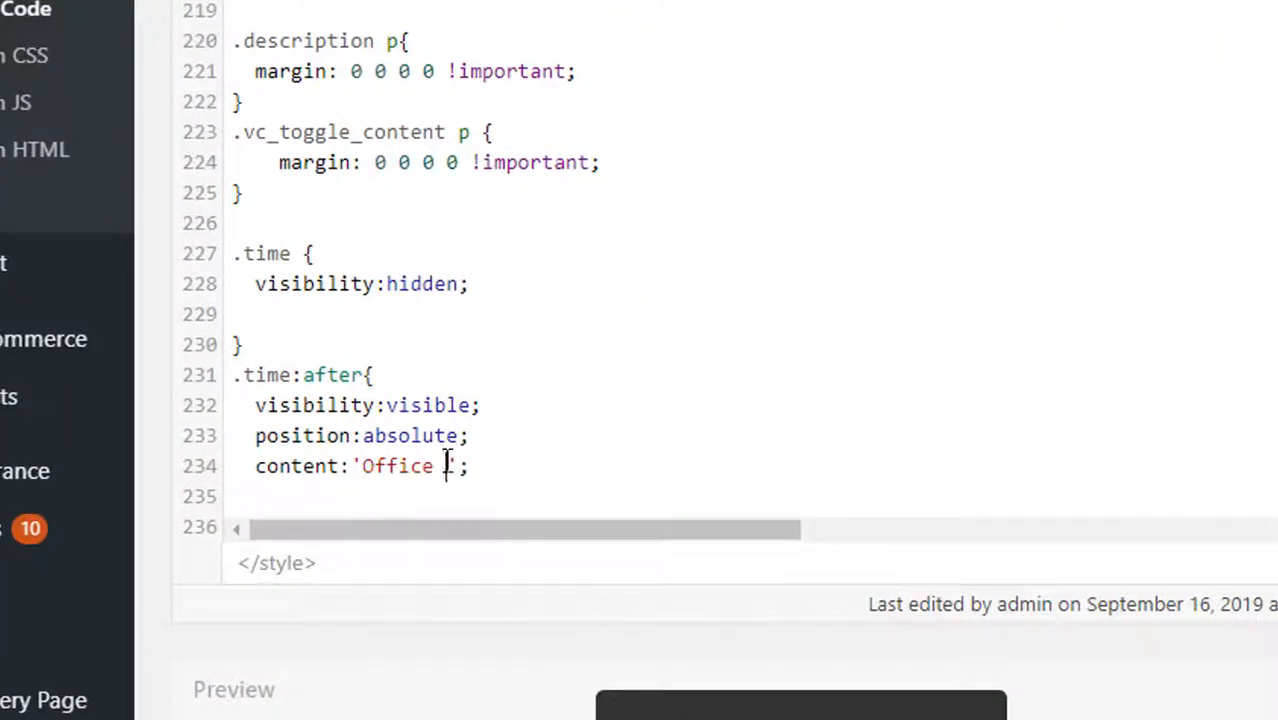
{"action": "type", "text": "Hours"}
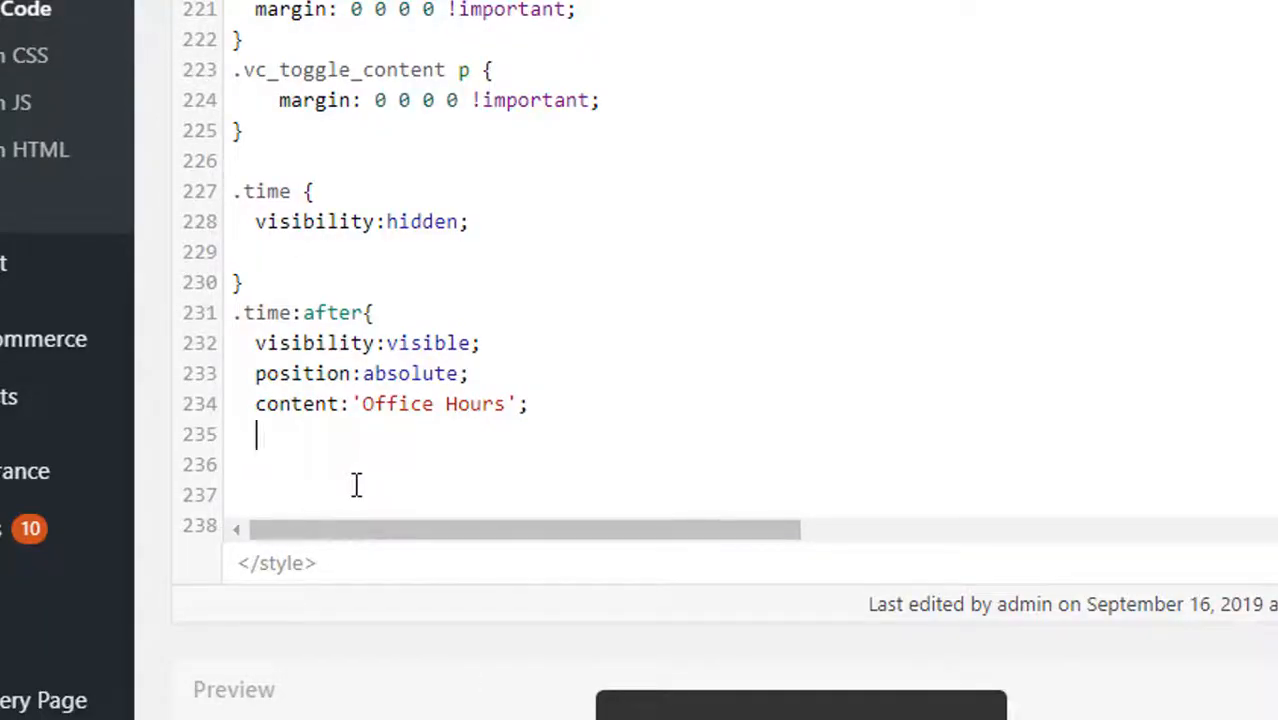
- Style the replacement text with color #f2f2f2, font-size 16px and padding 2px
{"action": "type", "text": "color:"}
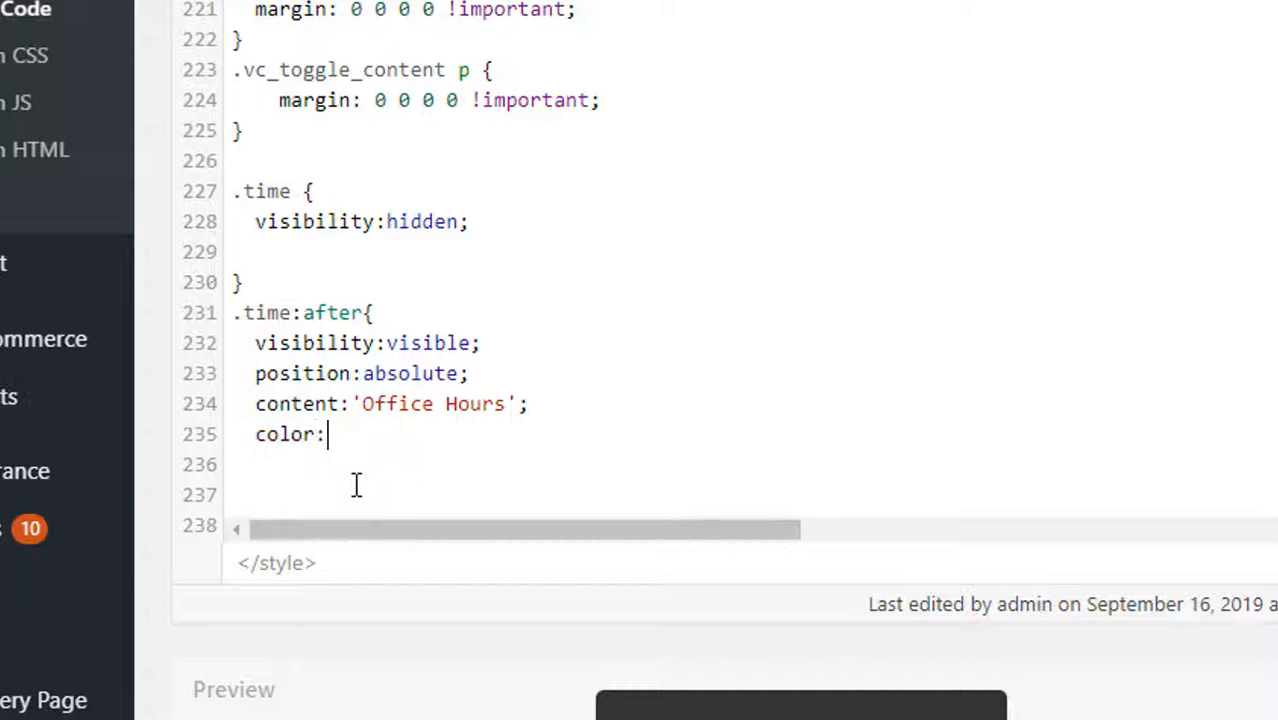
{"action": "type", "text": "#f2"}
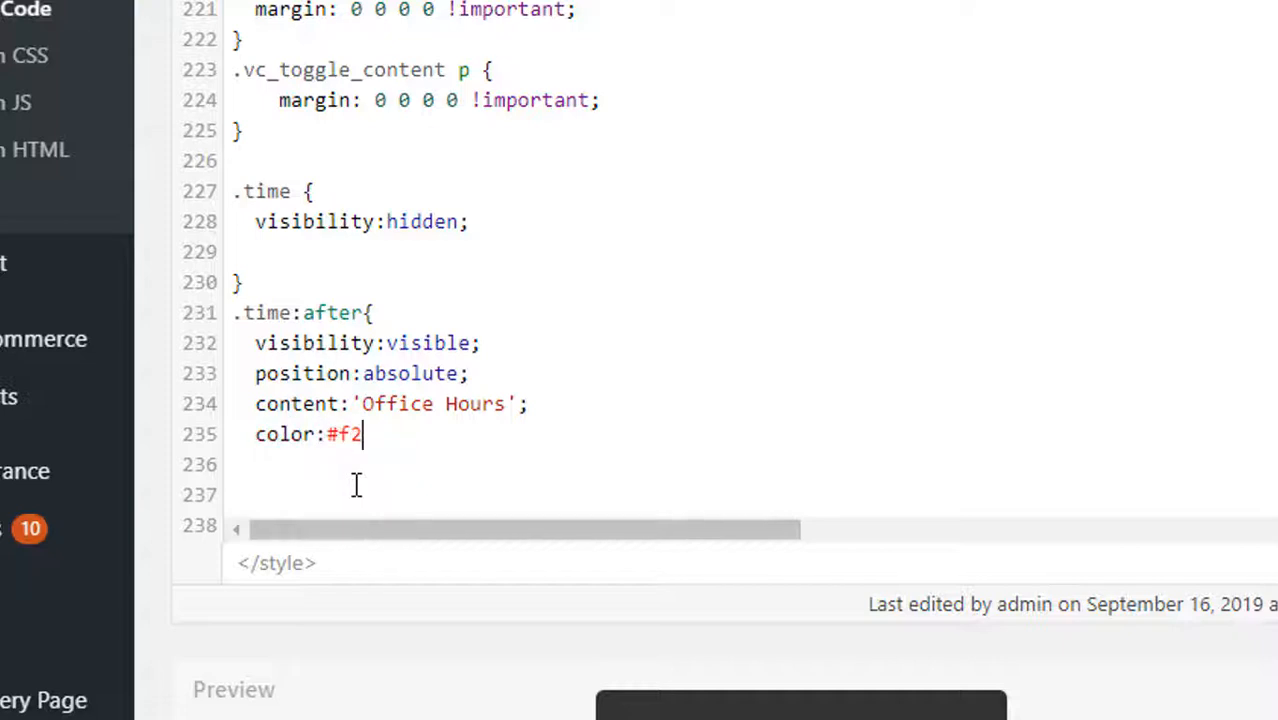
{"action": "type", "text": "f2f2"}
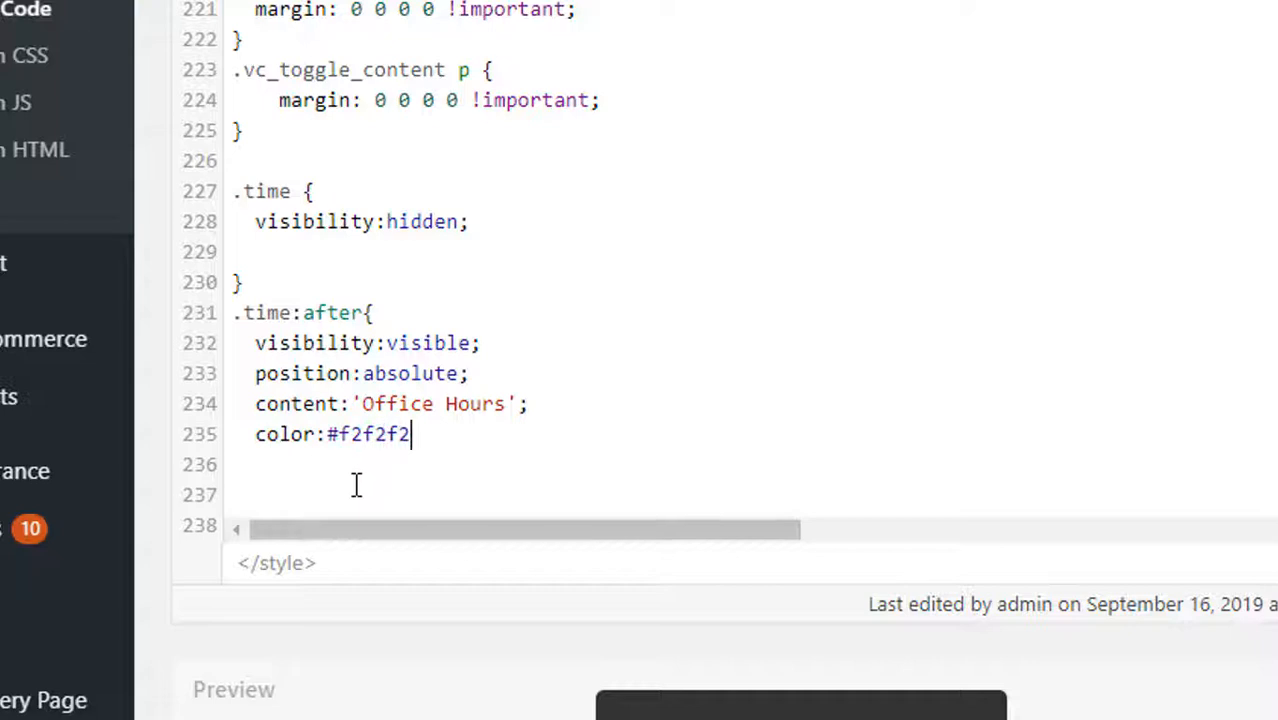
{"action": "type", "text": "fffon"}
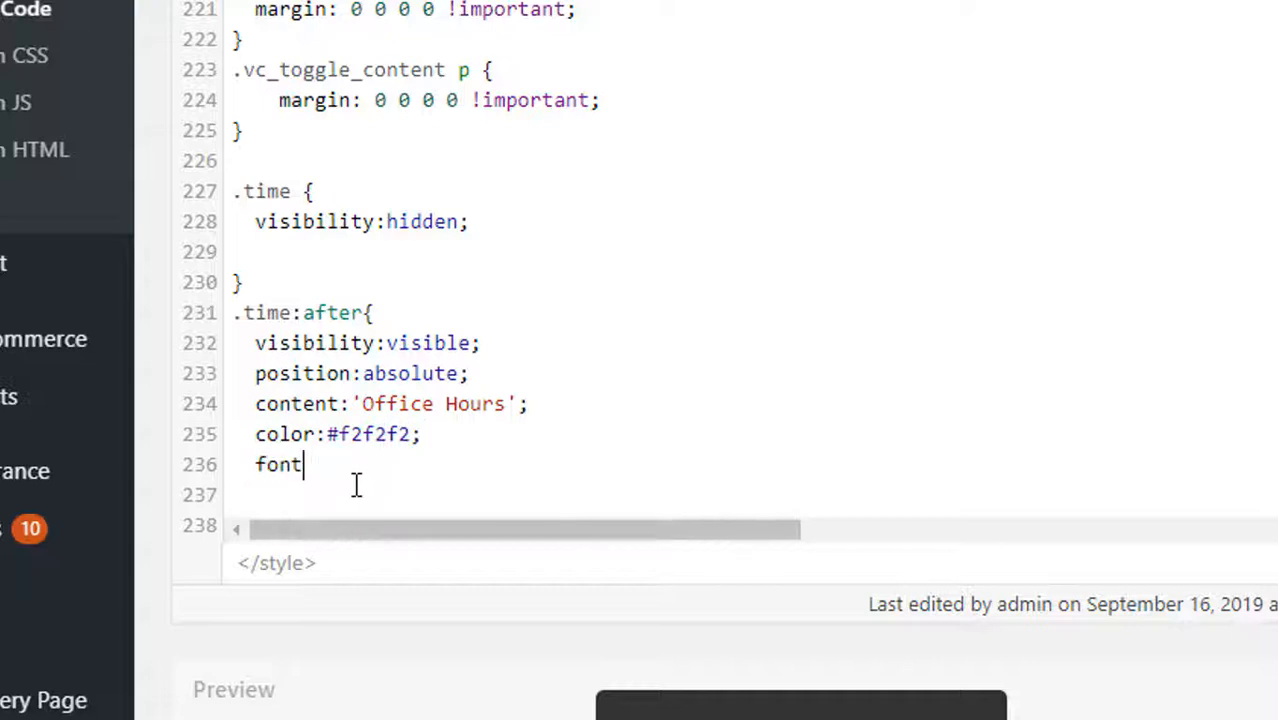
{"action": "type", "text": "-size:16p"}
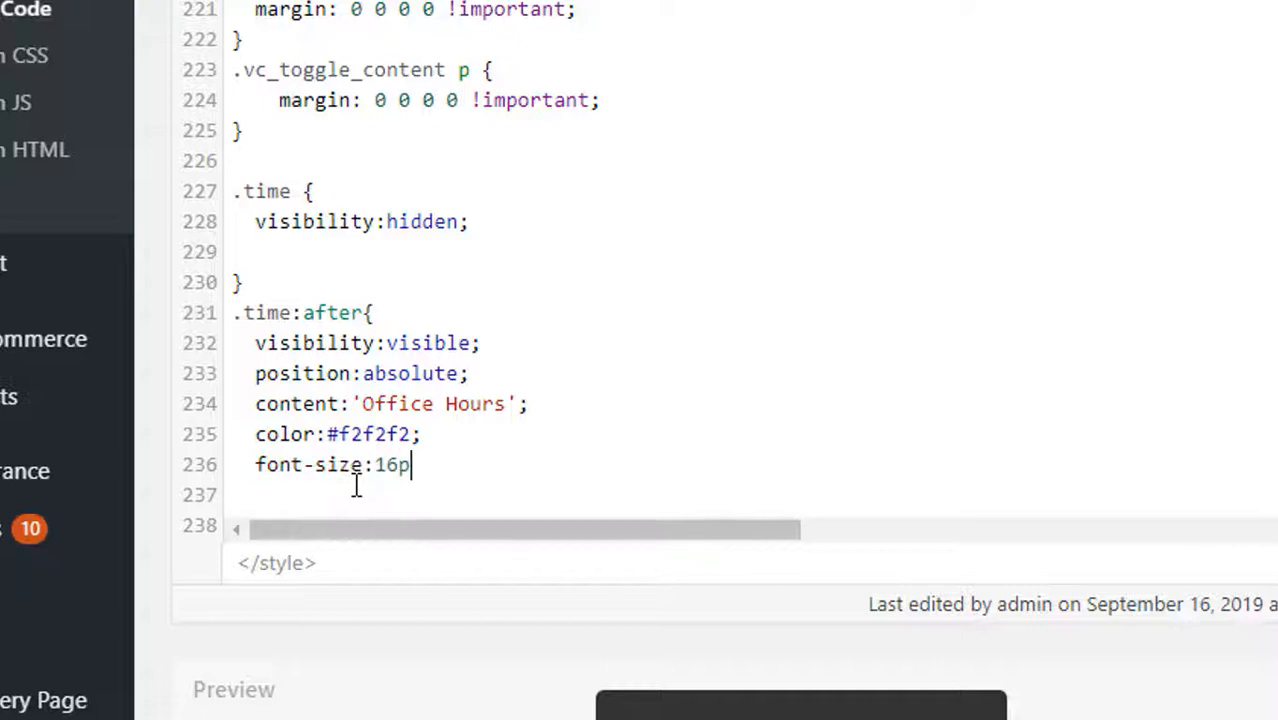
{"action": "type", "text": "x;"}
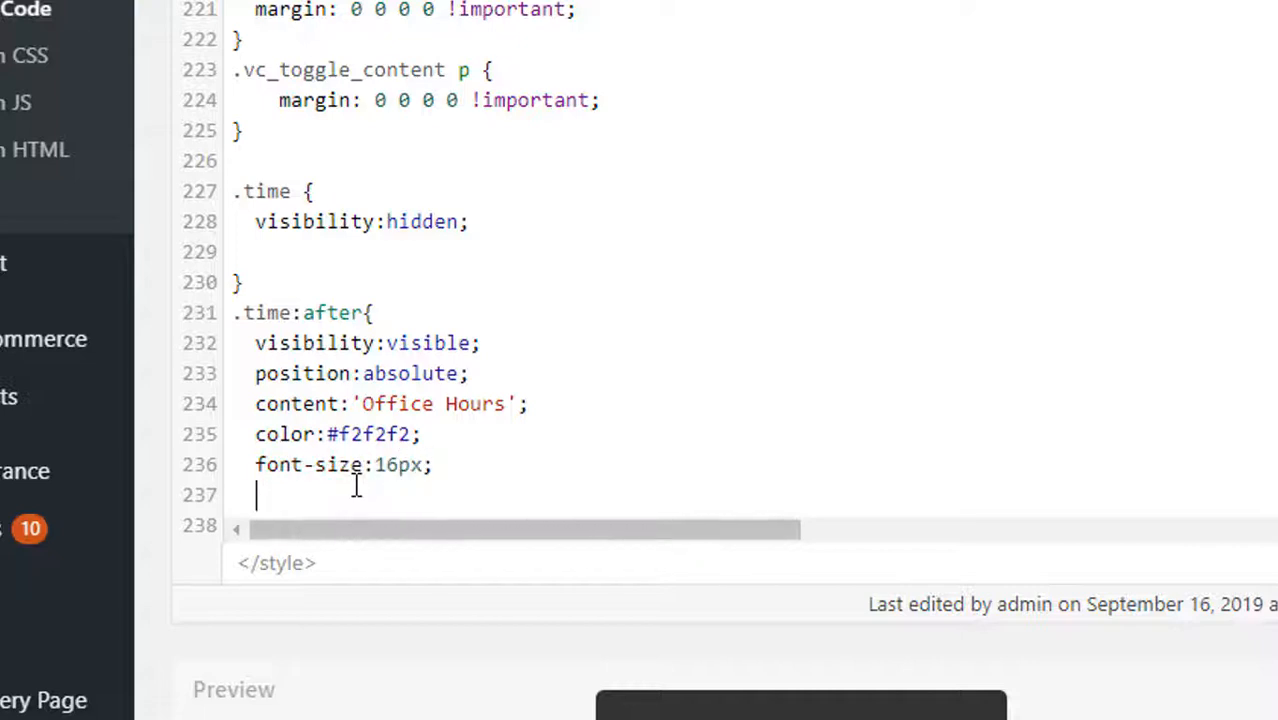
{"action": "type", "text": "padding:"}
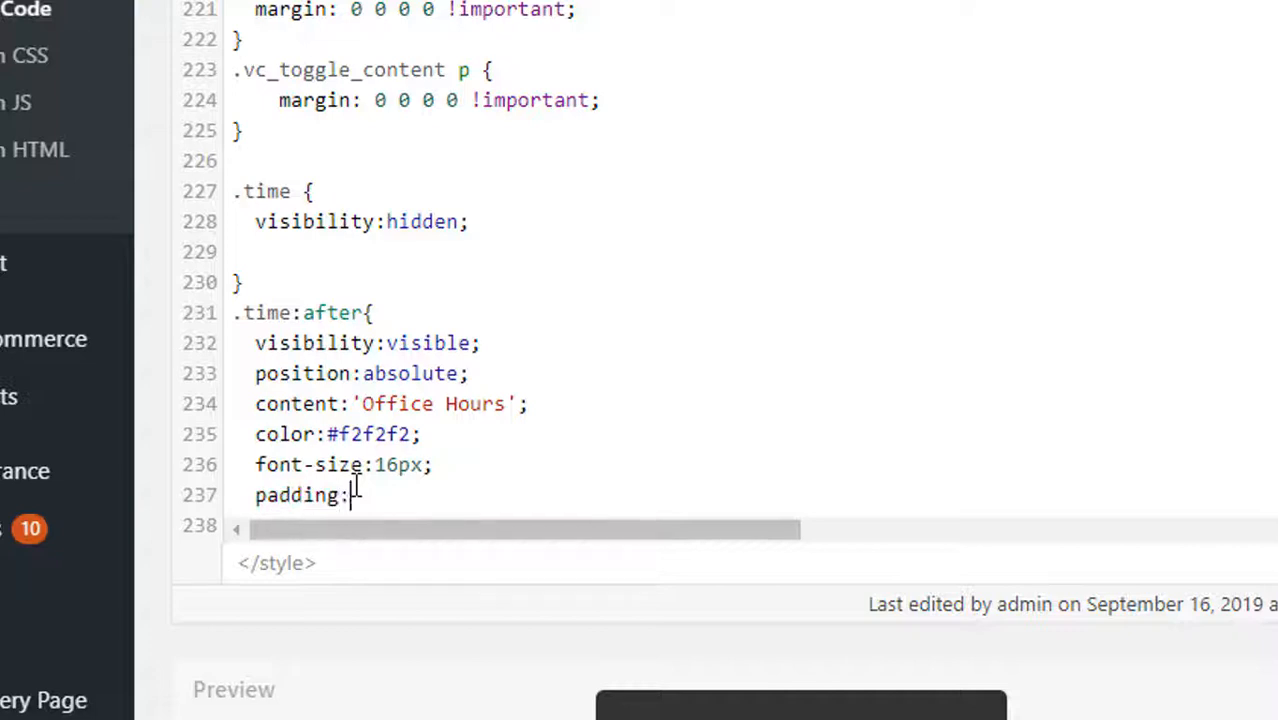
{"action": "type", "text": "2px"}
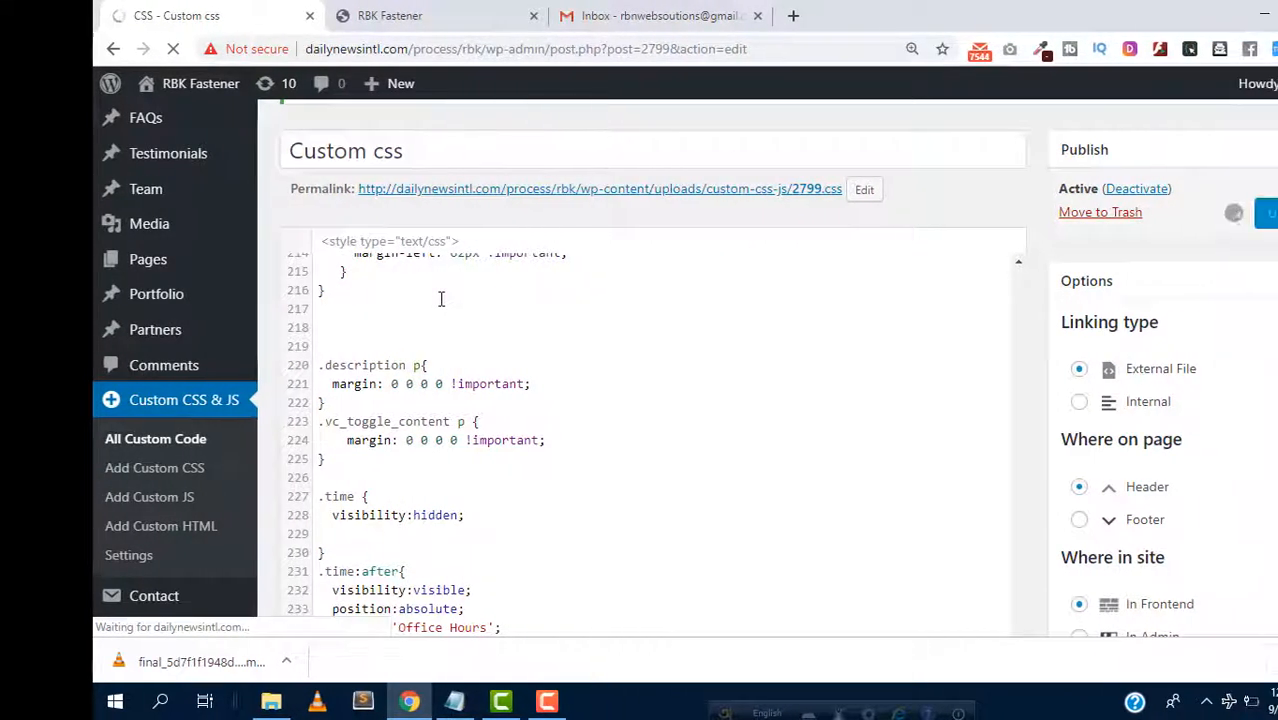
- Update the Custom css snippet and return to the .time:after rule
{"action": "left_click", "coordinate": [1266, 212]}
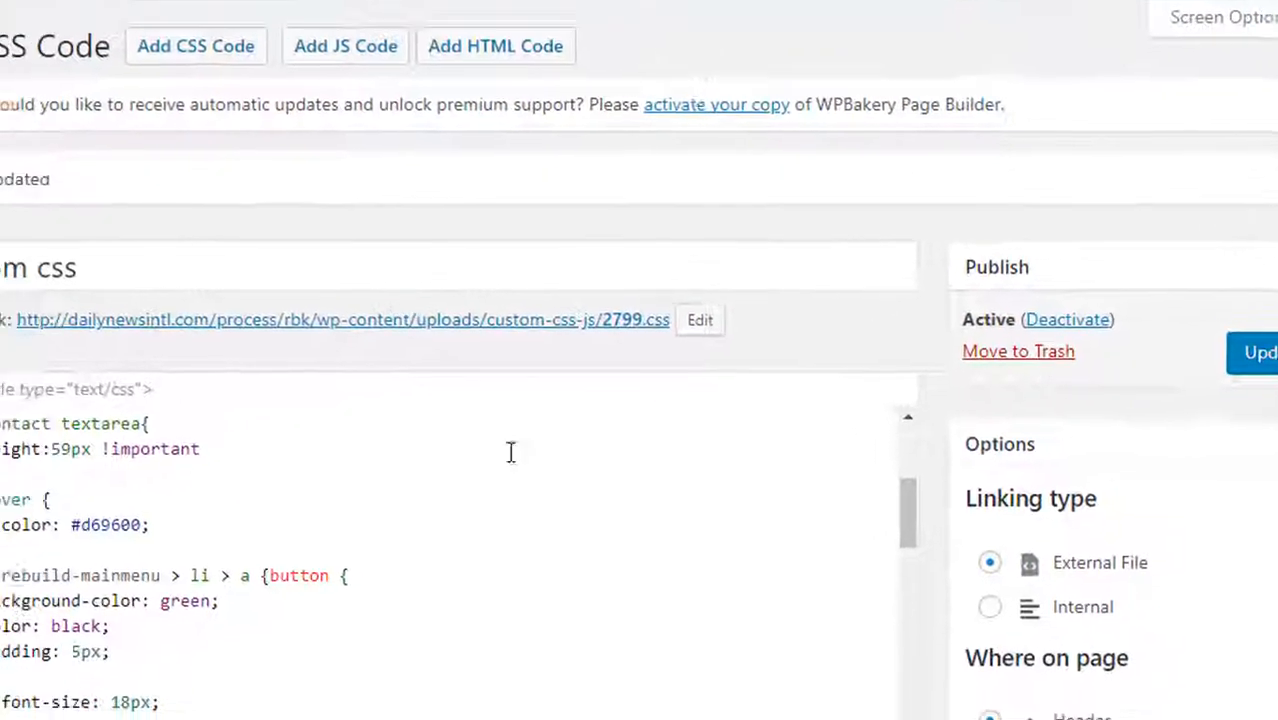
{"action": "scroll", "scroll_direction": "down", "scroll_amount": 3}
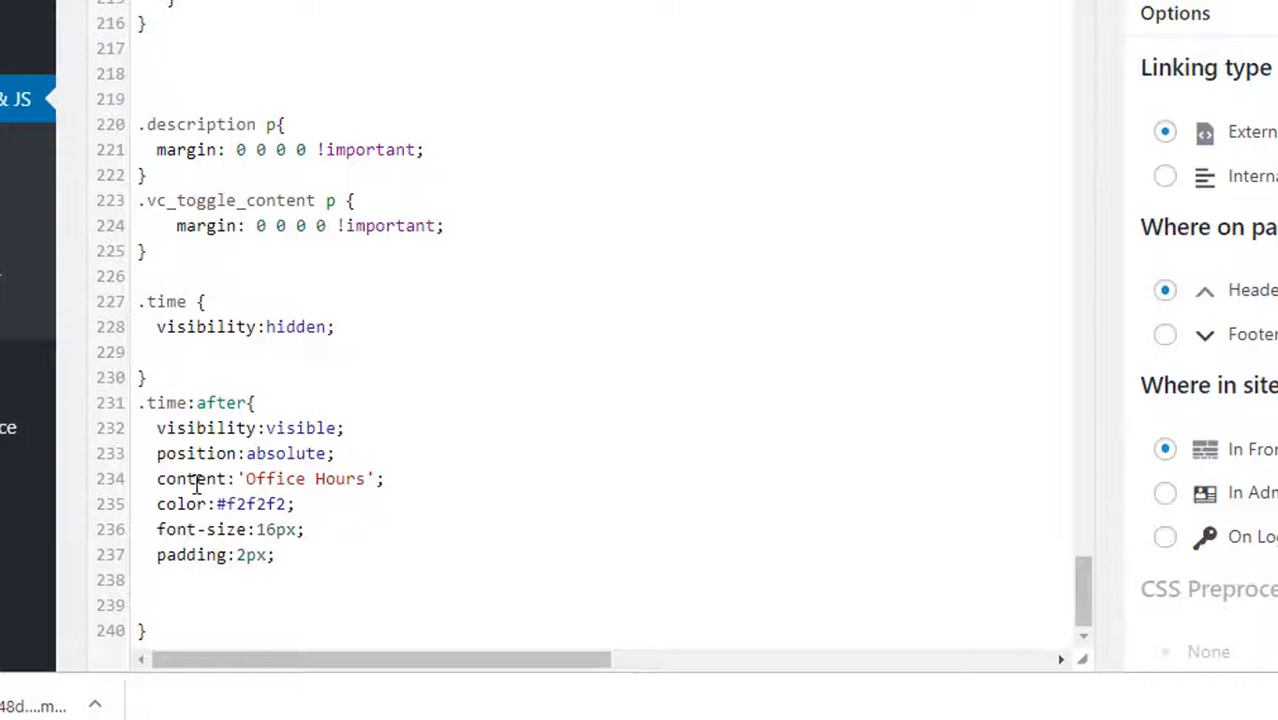
{"action": "double_click", "coordinate": [340, 478]}
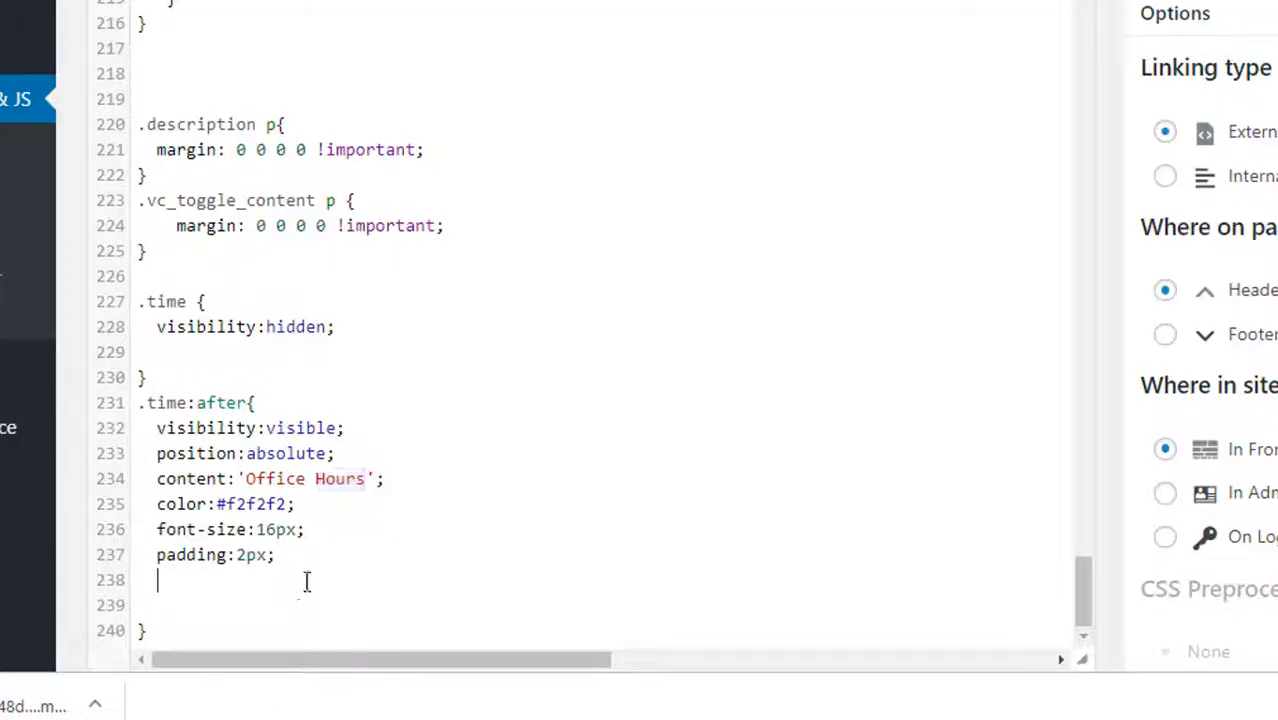
- Add margin-left:90px to the .time:after rule and update the snippet
{"action": "type", "text": "ma"}
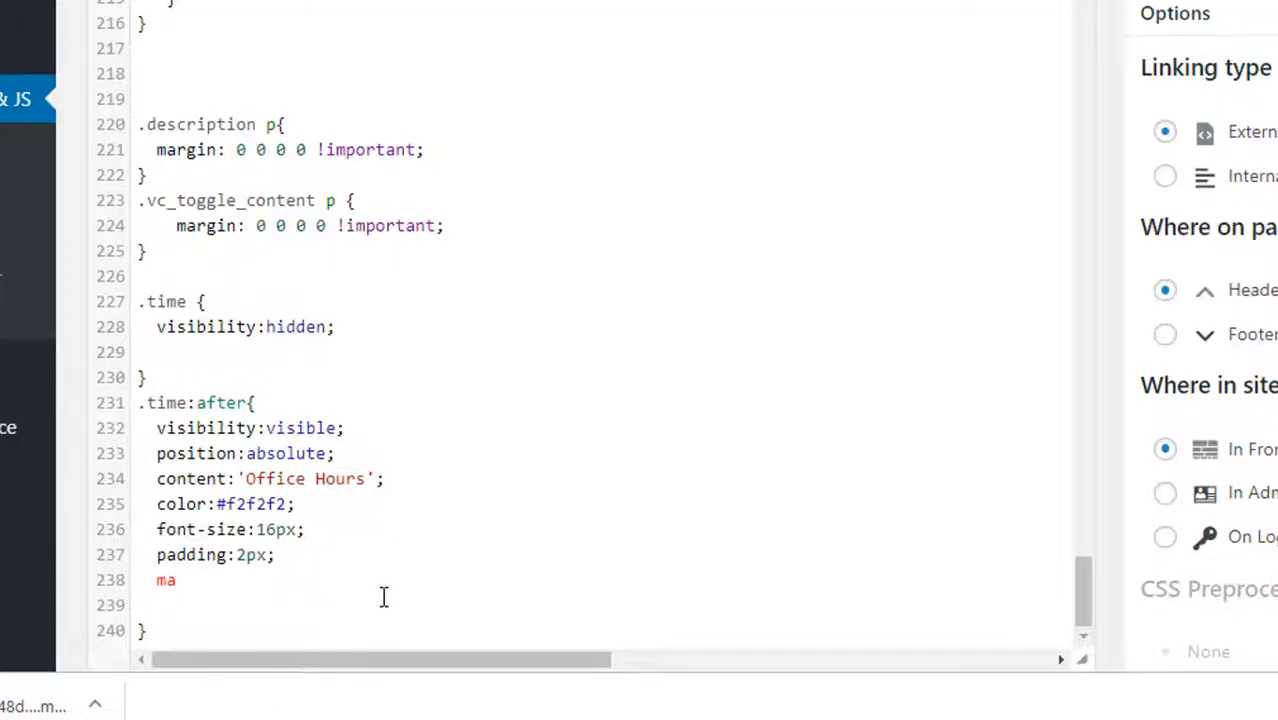
{"action": "type", "text": "rgin-"}
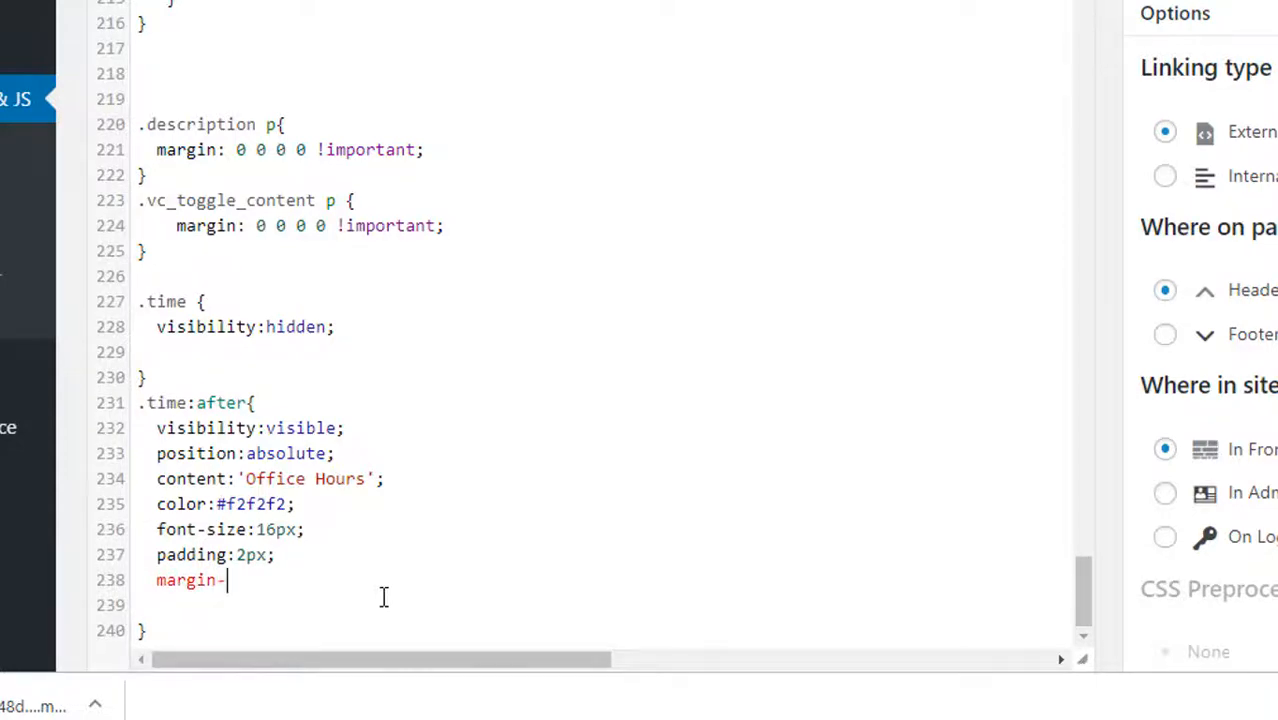
{"action": "type", "text": "left"}
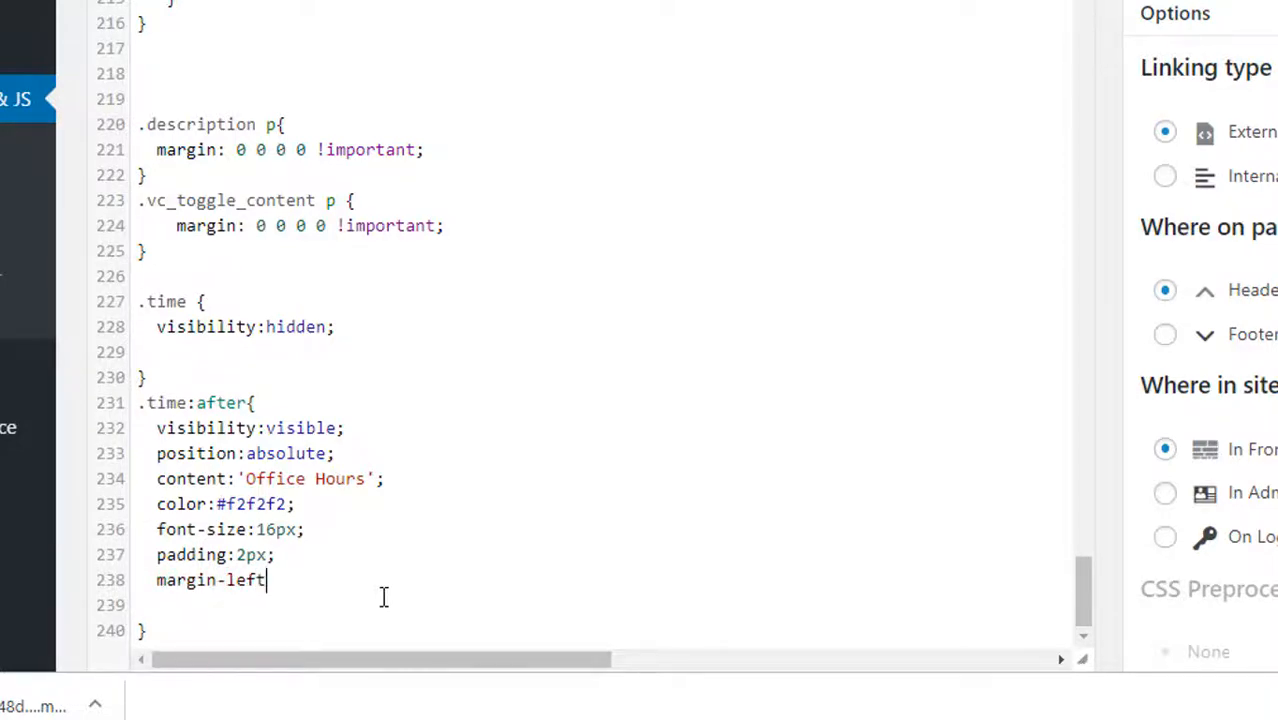
{"action": "type", "text": ":90px;"}
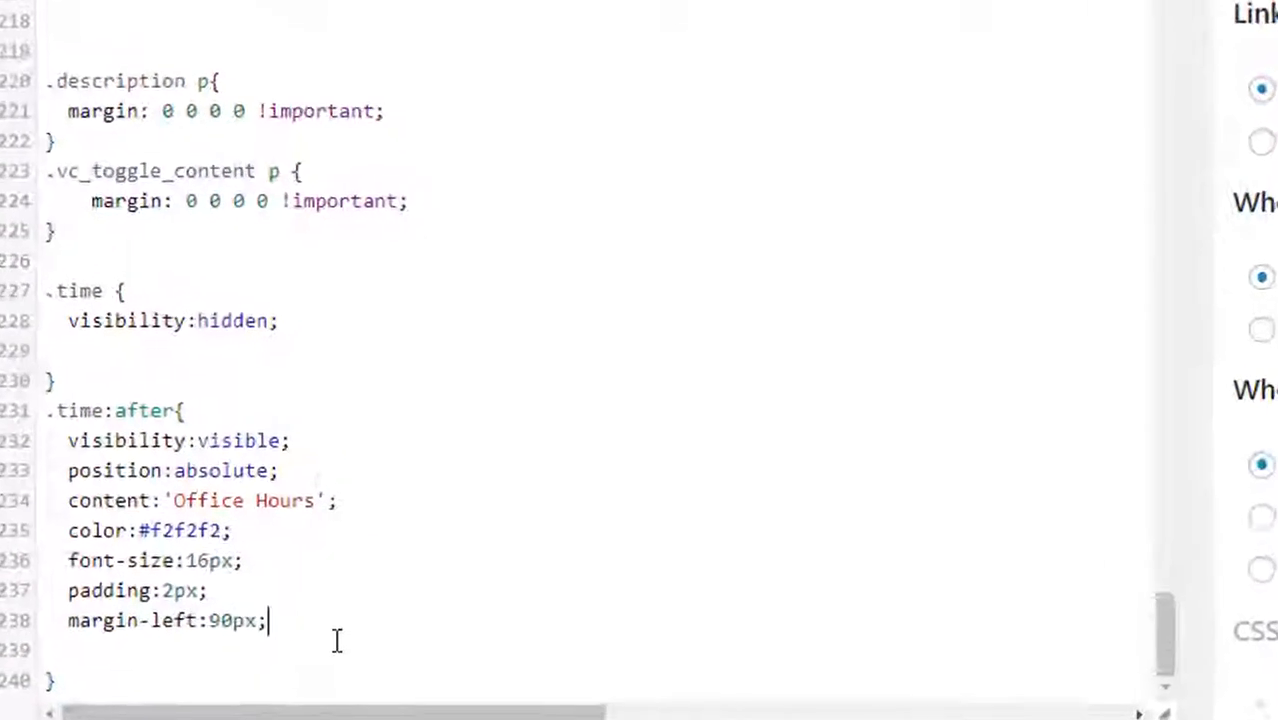
{"action": "left_click", "coordinate": [1196, 362]}
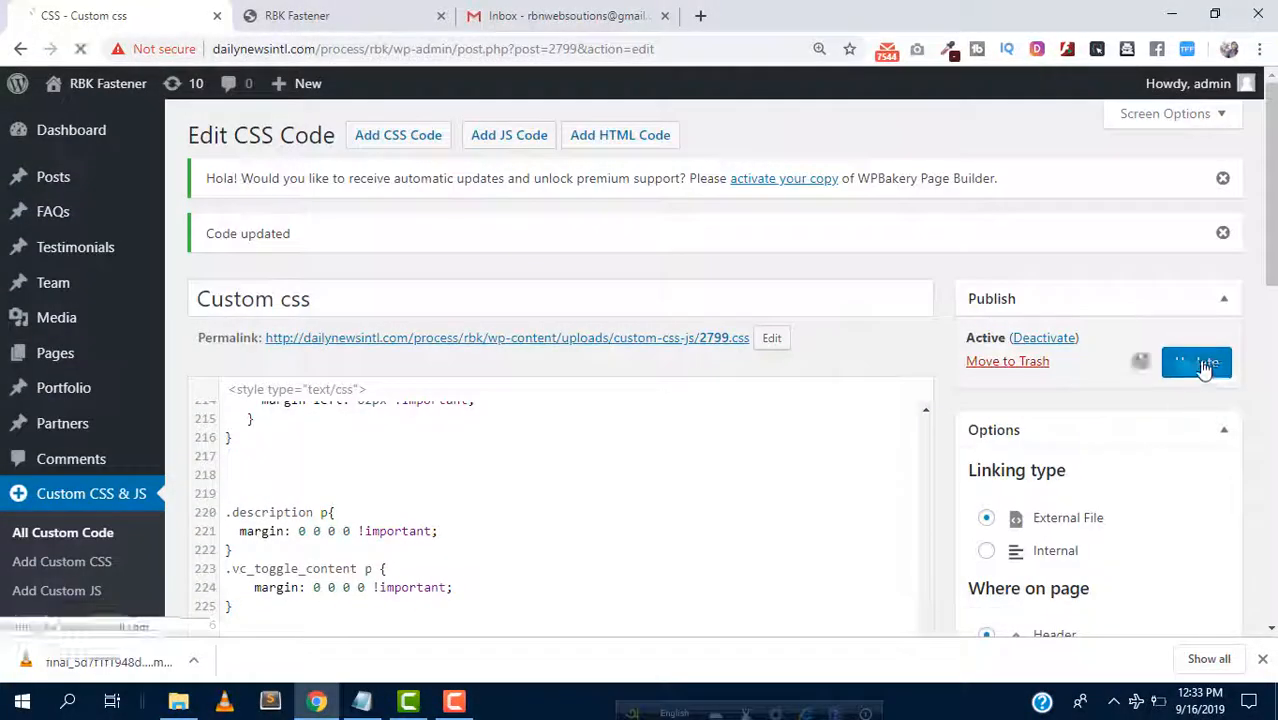
{"action": "left_click", "coordinate": [1196, 362]}
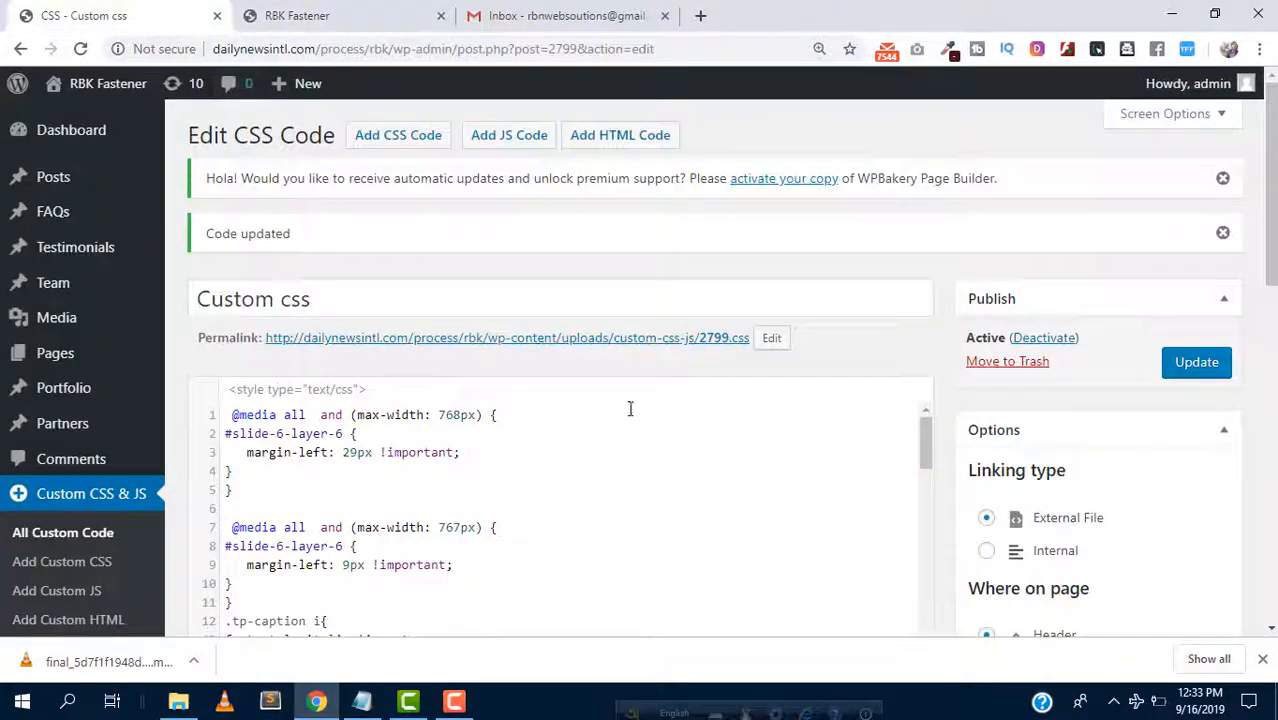
- Change the left margin to -90px and update the snippet again
{"action": "scroll", "scroll_direction": "down", "scroll_amount": 3}
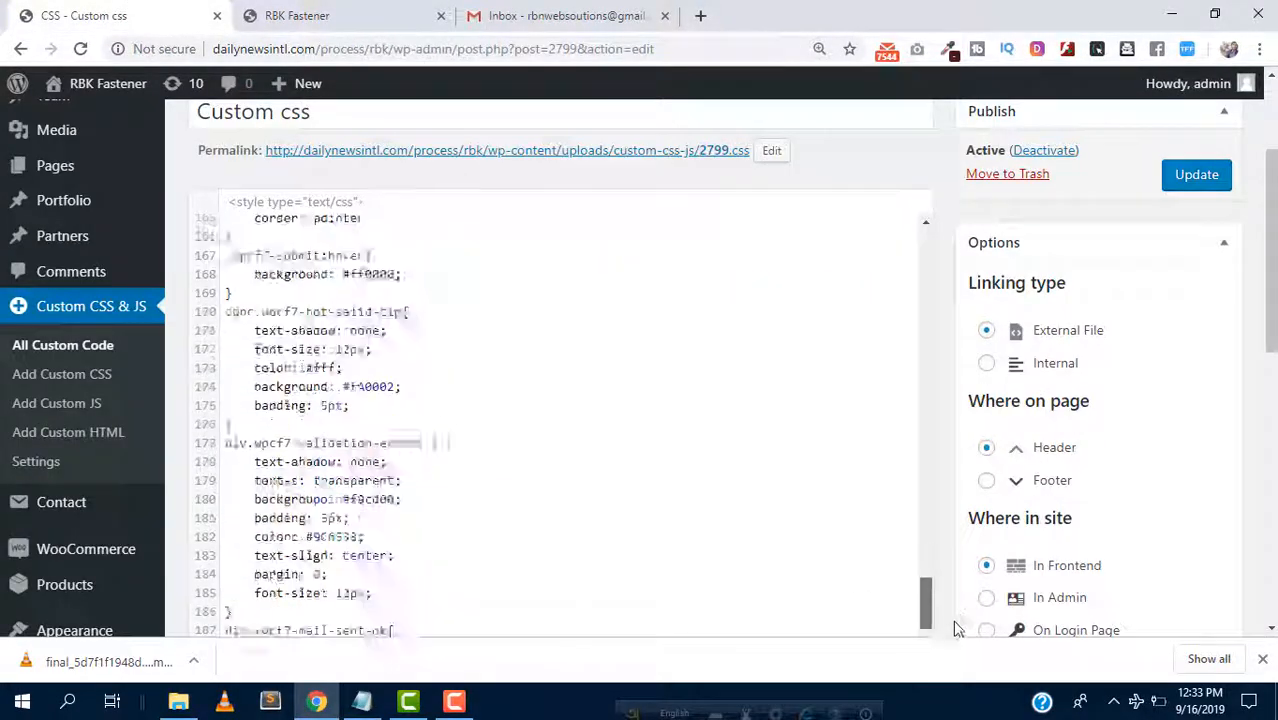
{"action": "scroll", "scroll_direction": "down", "scroll_amount": 3}
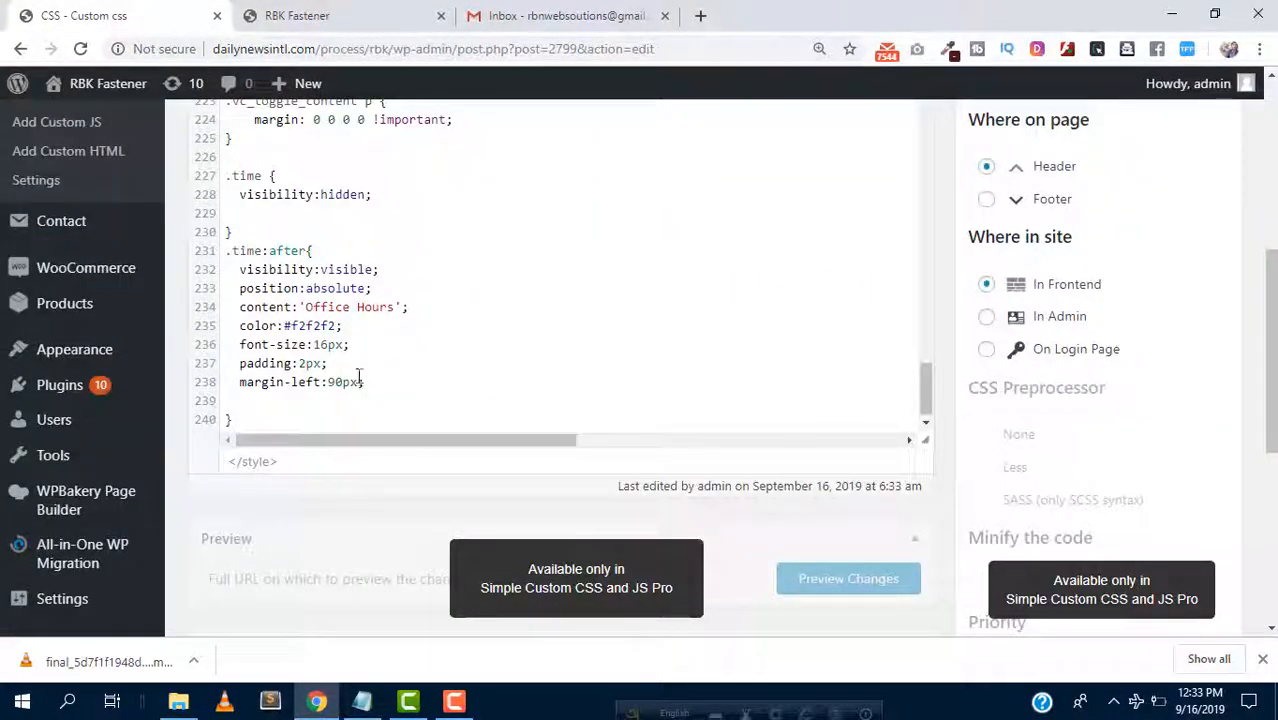
{"action": "type", "text": "-"}
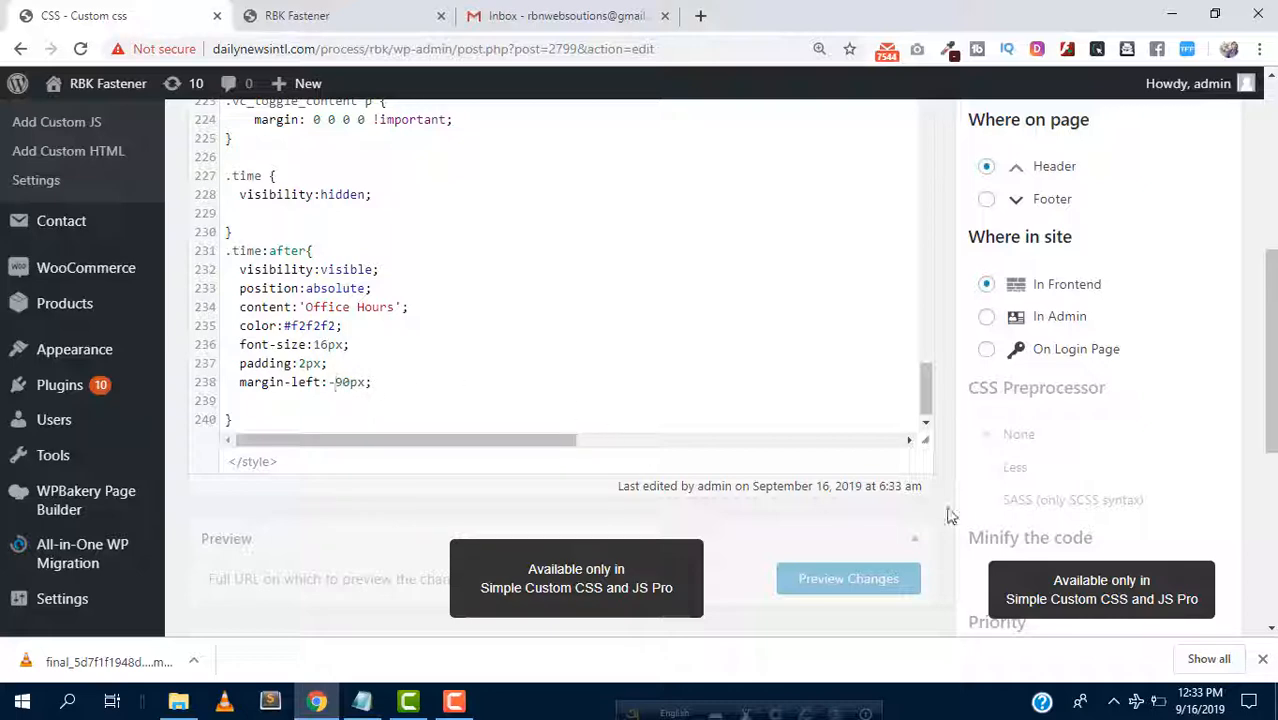
{"action": "left_click", "coordinate": [1196, 268]}
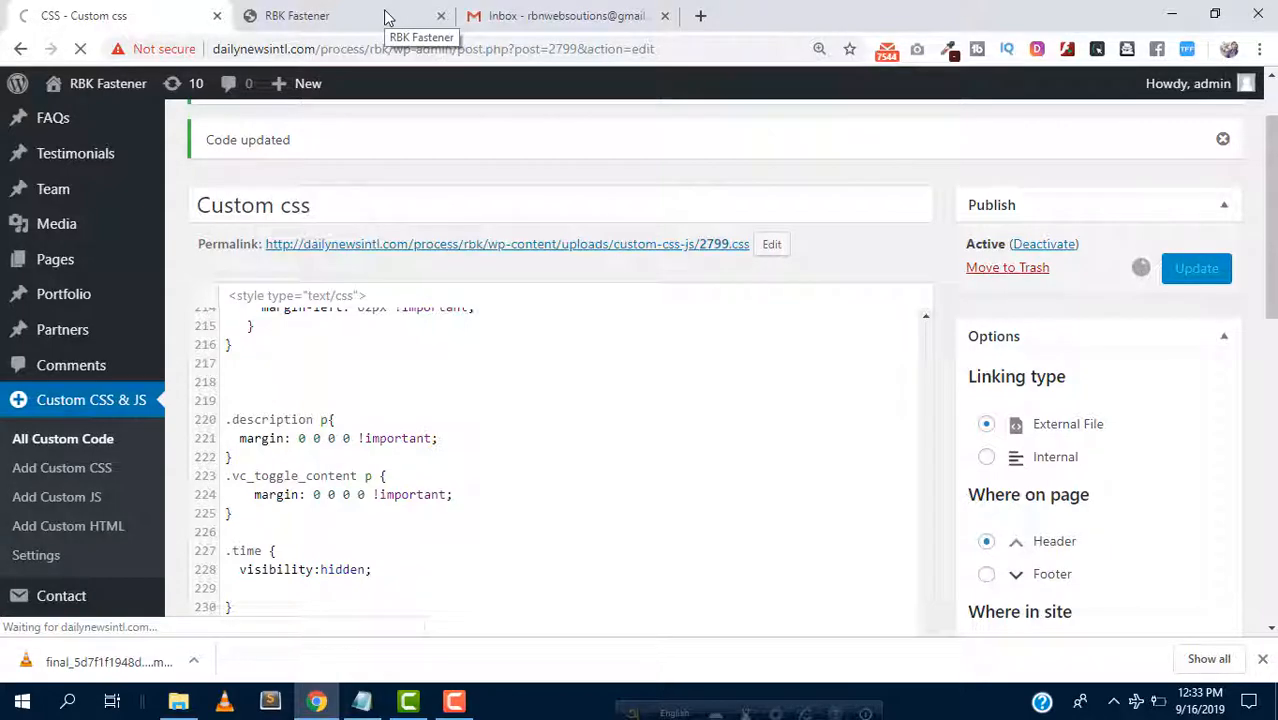
- Check the live RBK Fasteners header now reads Office Hours above the M-F times
{"action": "left_click", "coordinate": [330, 16]}
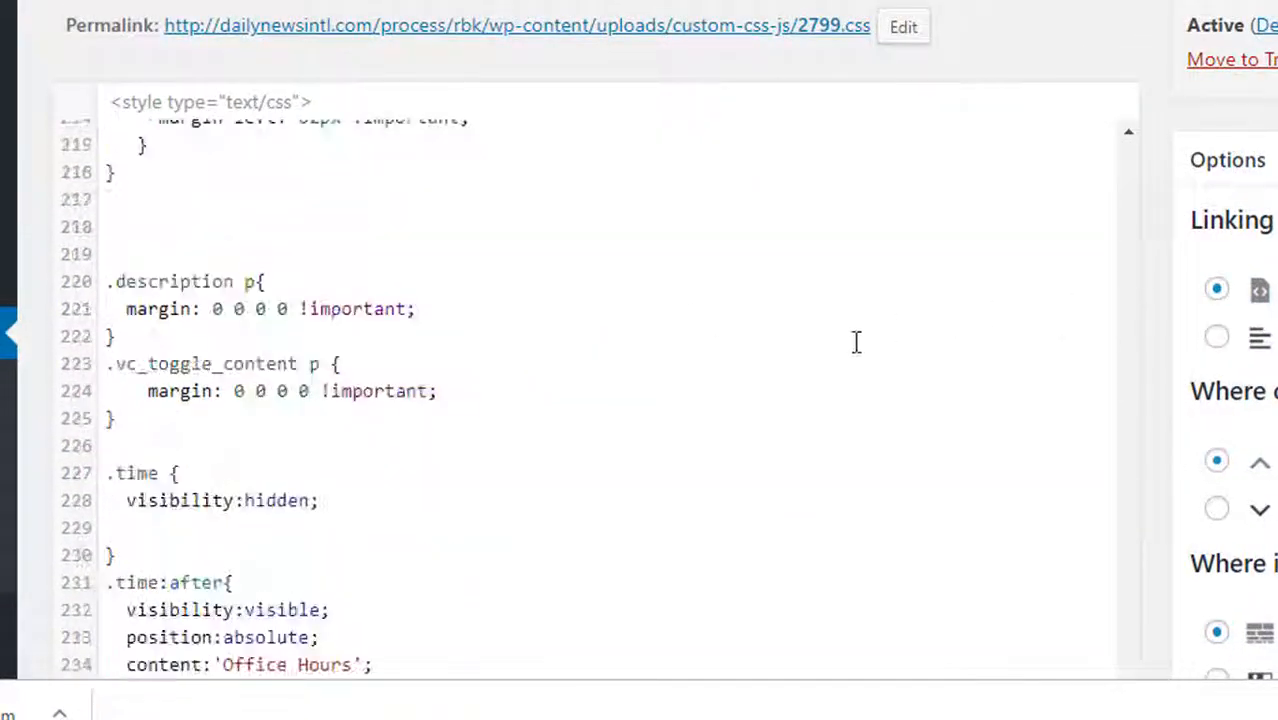
{"action": "scroll", "scroll_direction": "down", "scroll_amount": 3}
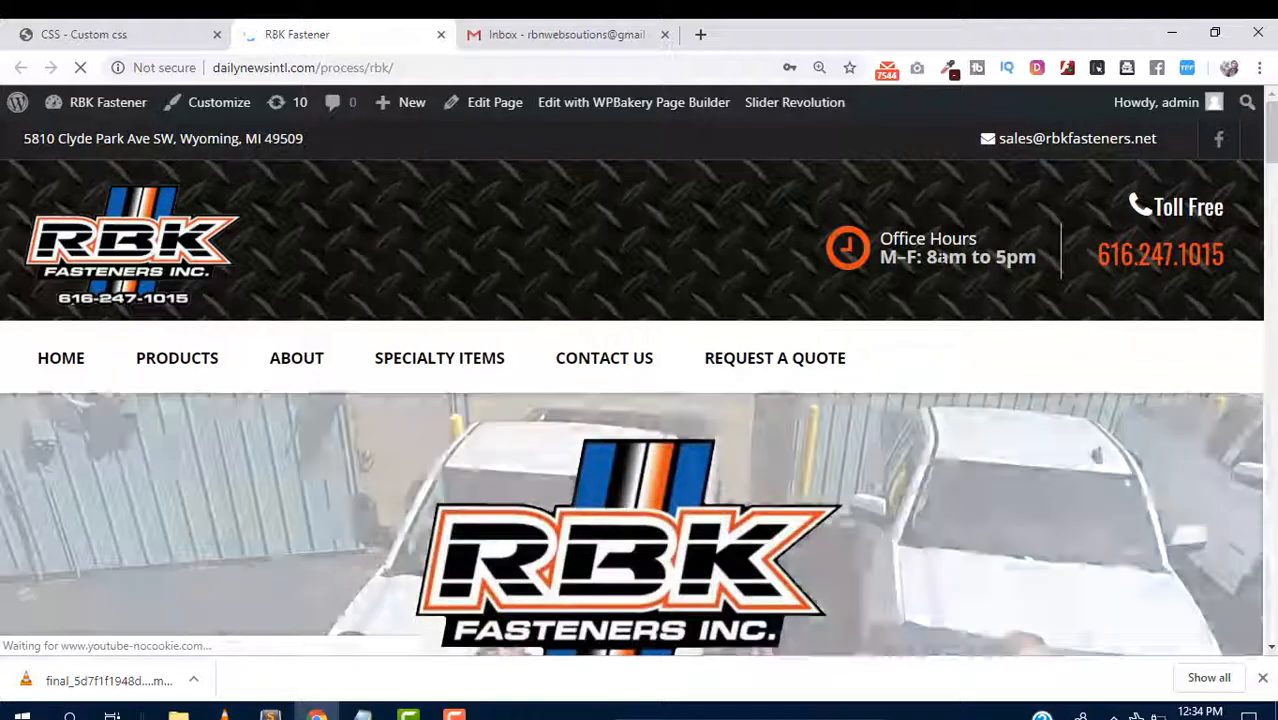
{"action": "scroll", "scroll_direction": "down", "scroll_amount": 3}
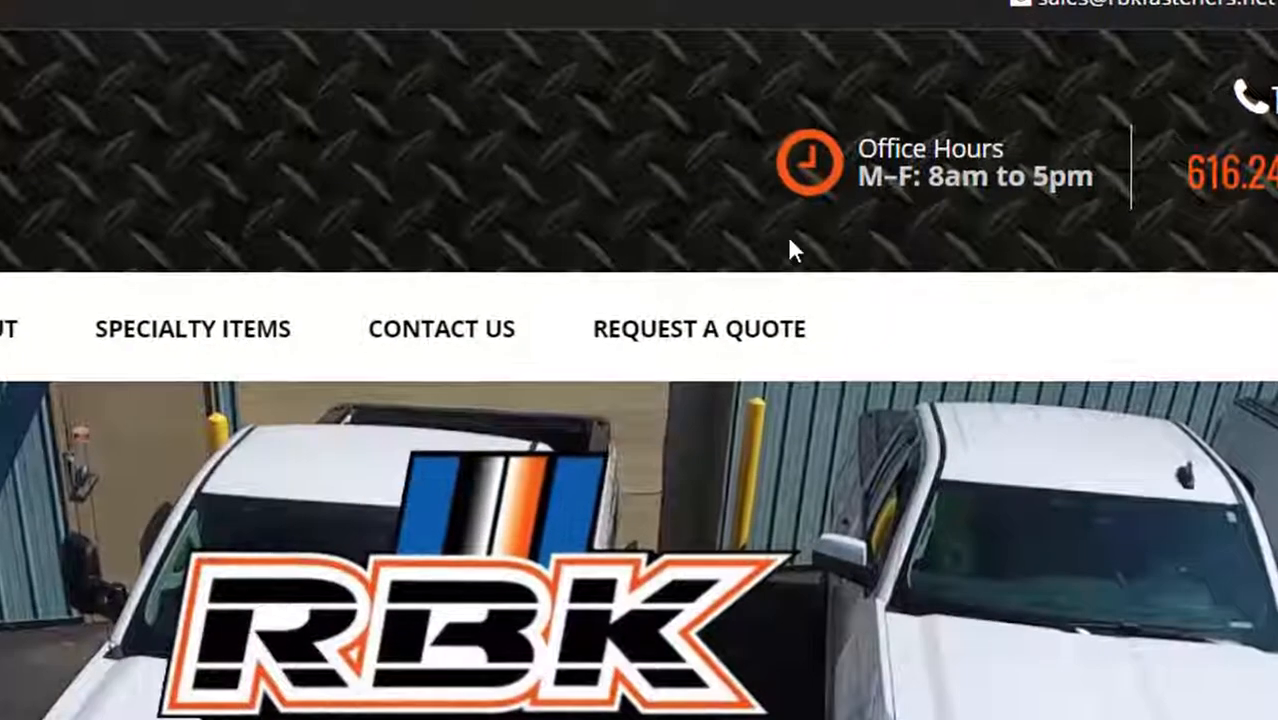